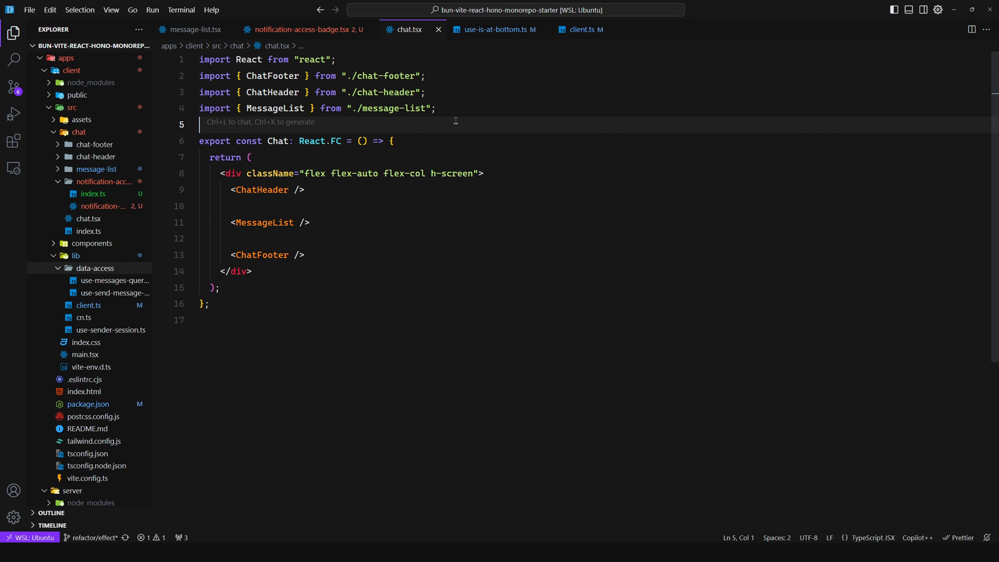
mouse_move(505, 250)
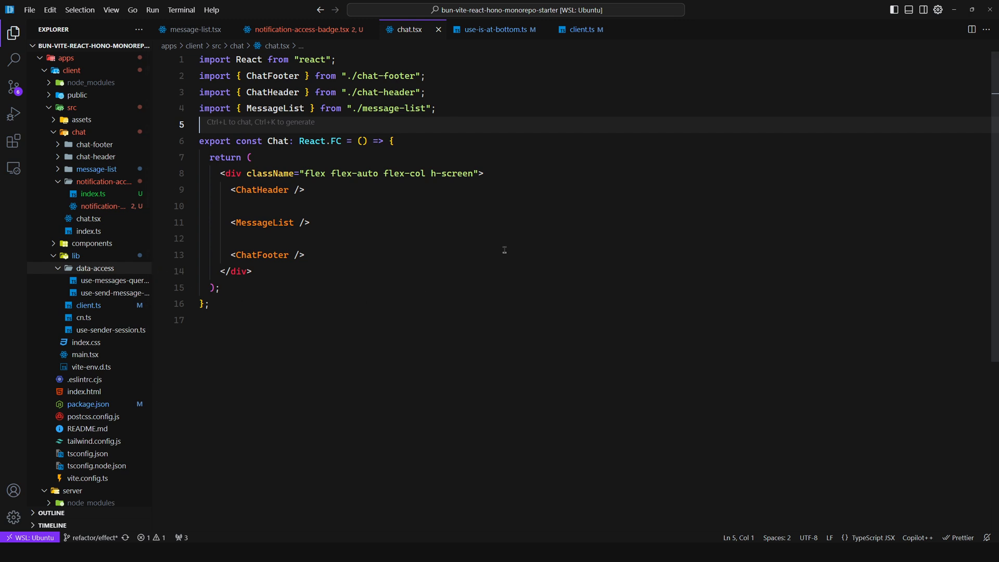
Step: Switch from chat.tsx to the client.ts websocket client file
click(580, 29)
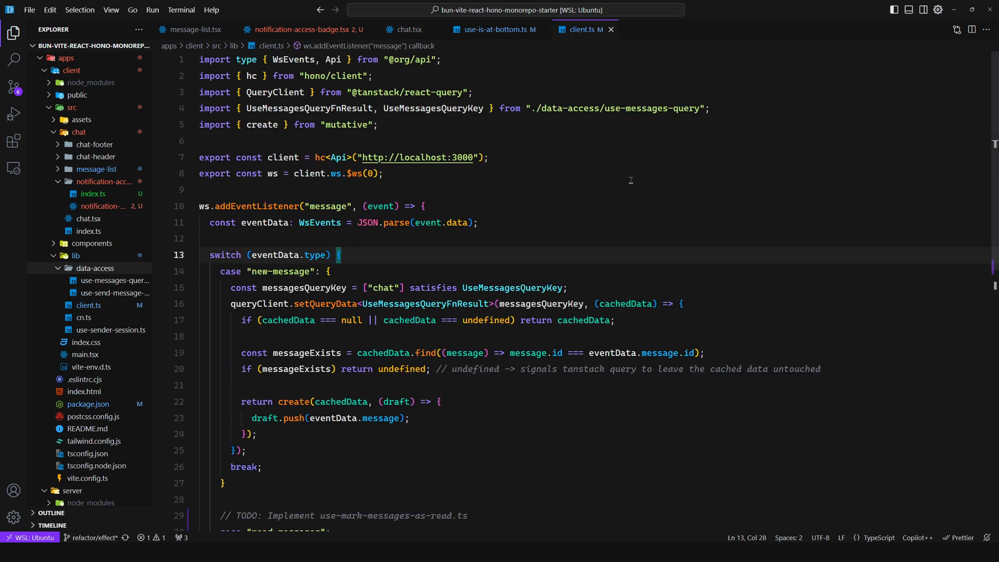
Step: Highlight the listener's event parameter and scroll down to the TODO read-messages case
double_click(327, 206)
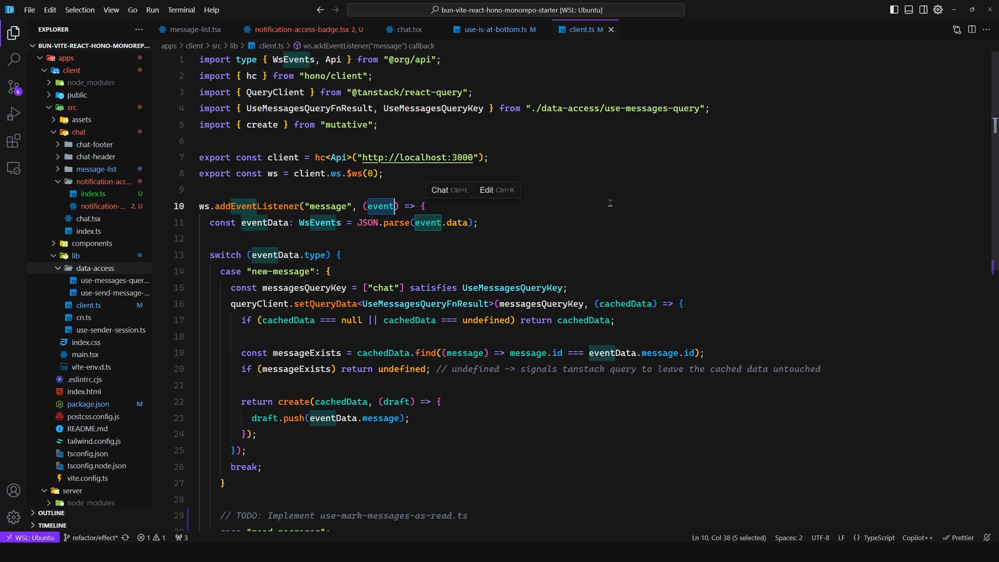
scroll(down, 3)
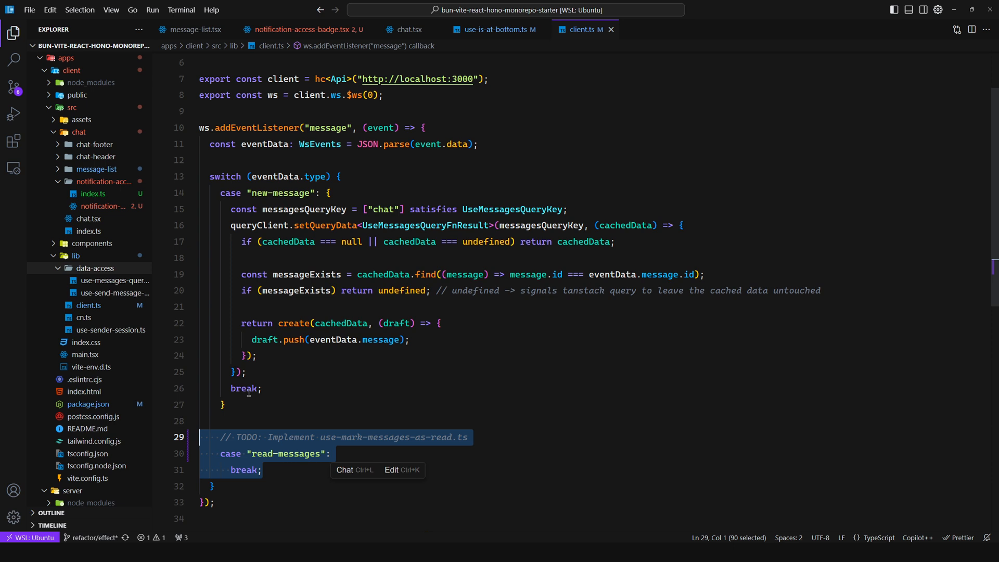
click(306, 29)
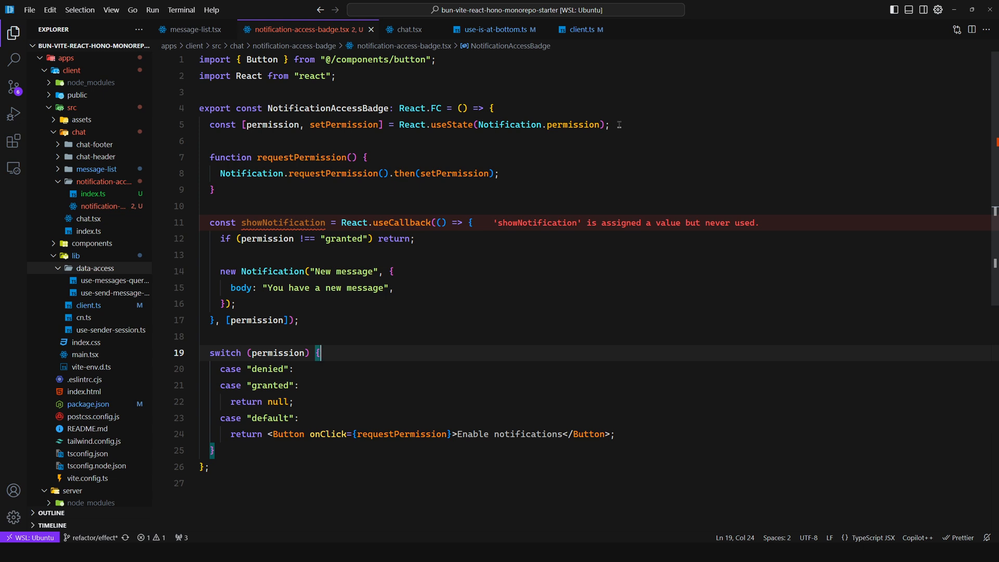
mouse_move(474, 438)
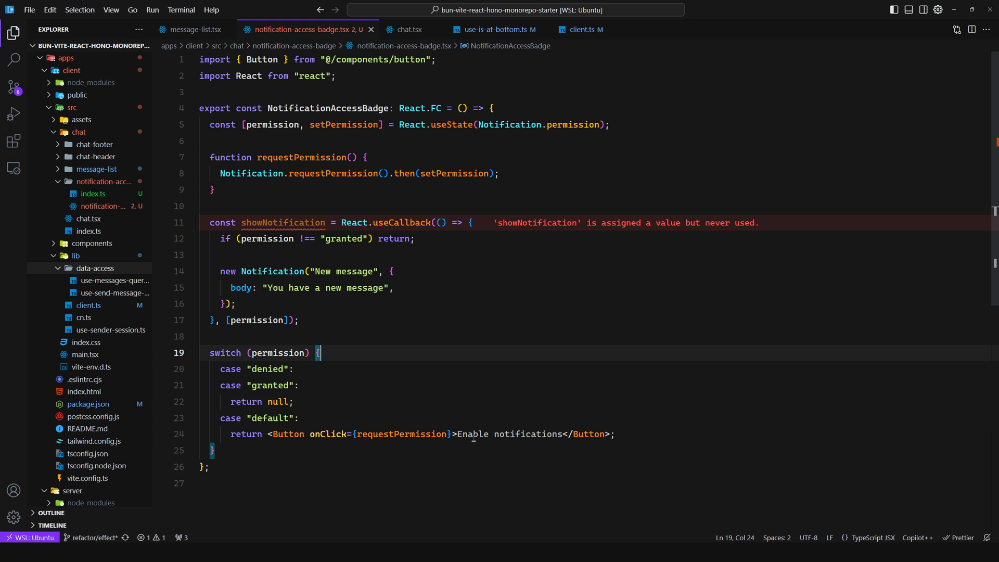
Step: Highlight the enable-notifications button, granted case, requestPermission call and unused showNotification callback
click(467, 434)
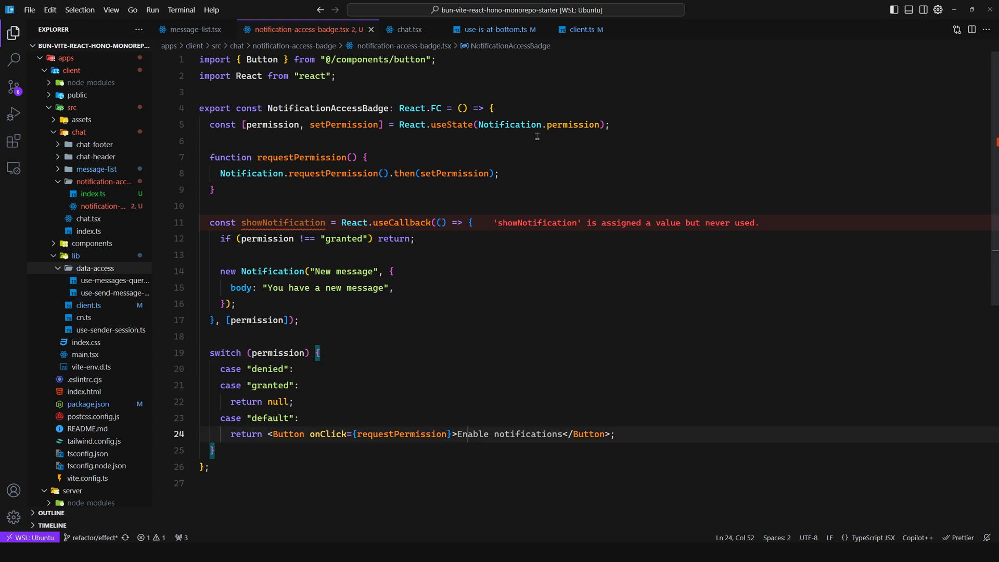
double_click(571, 125)
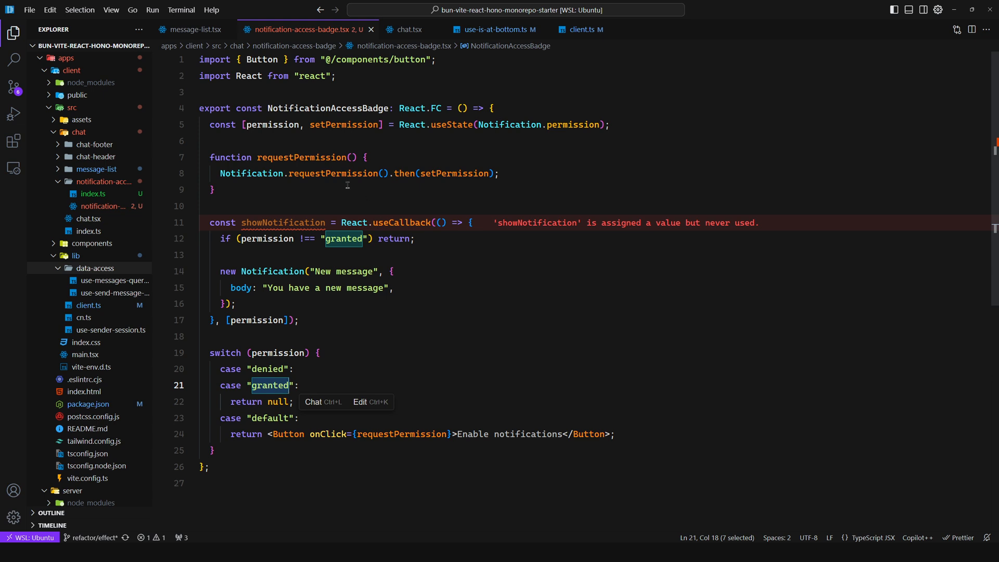
double_click(332, 173)
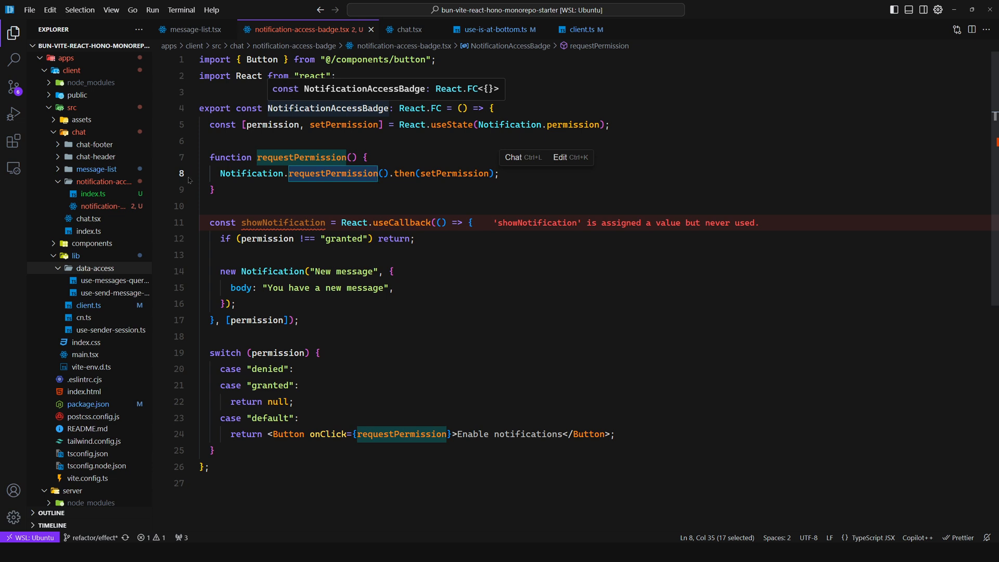
double_click(279, 401)
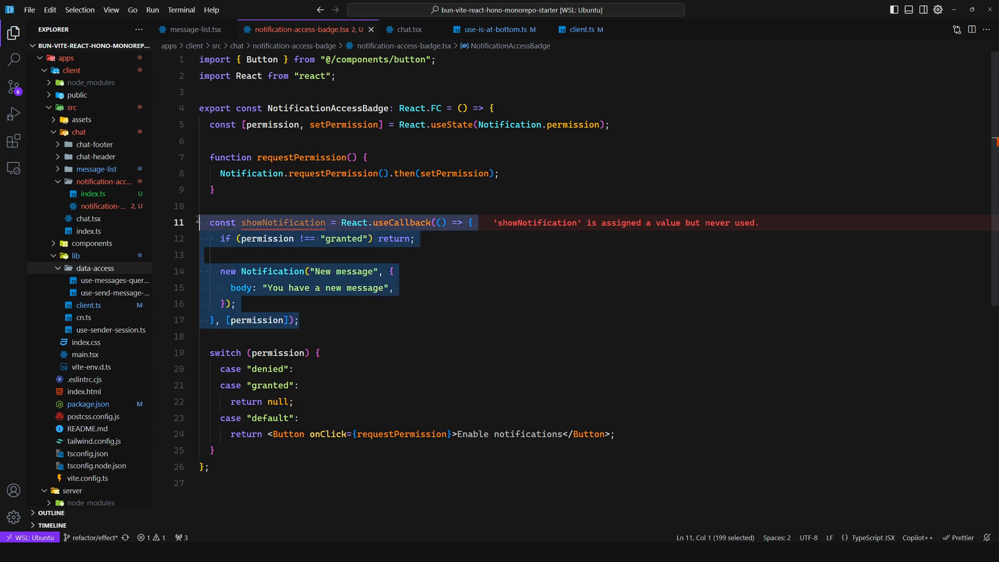
click(581, 29)
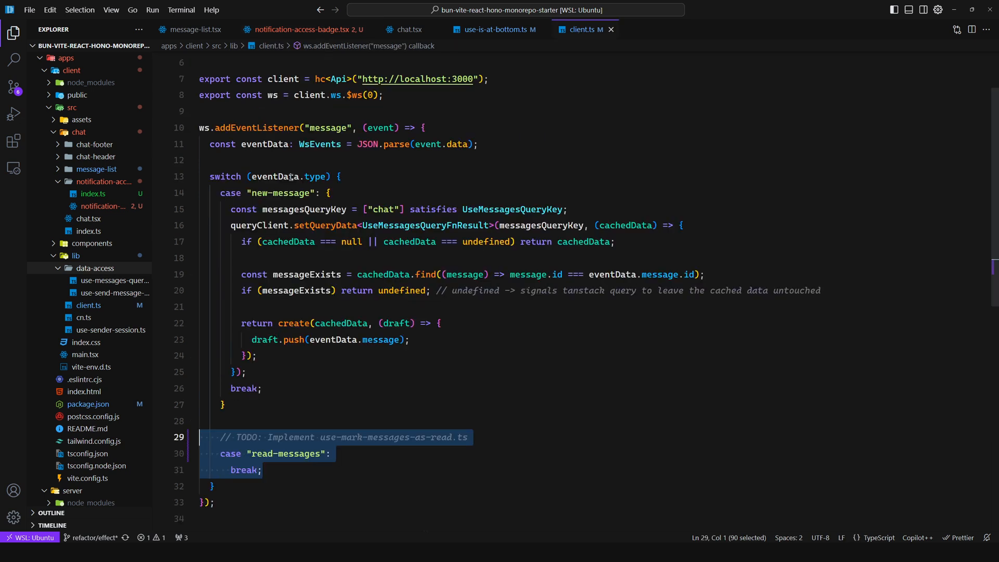
click(306, 29)
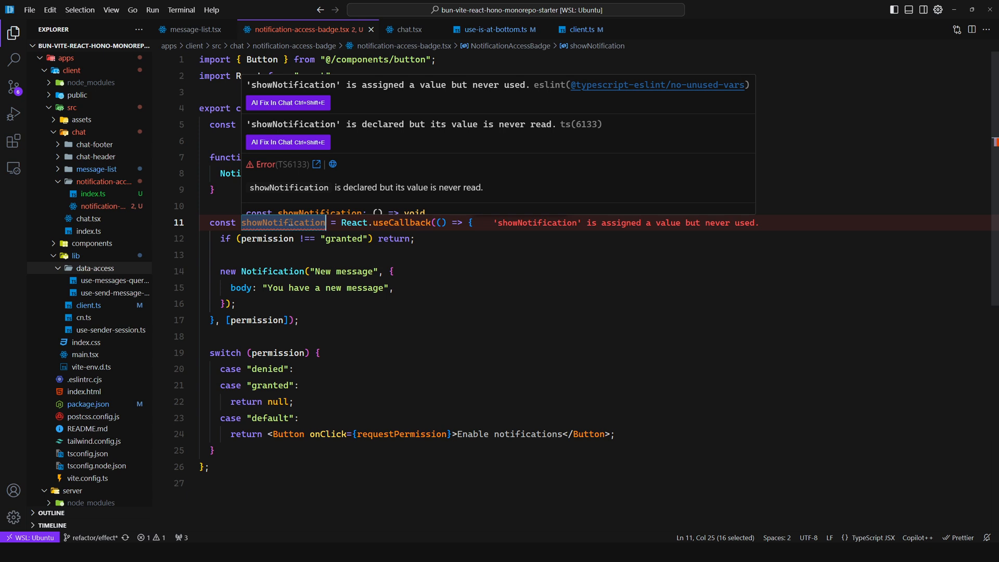
click(582, 29)
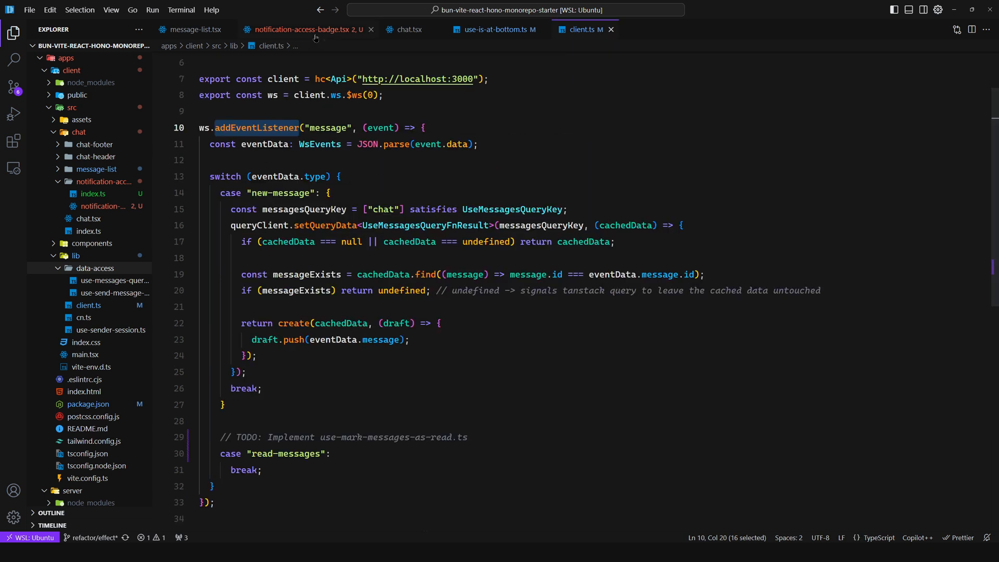
click(306, 29)
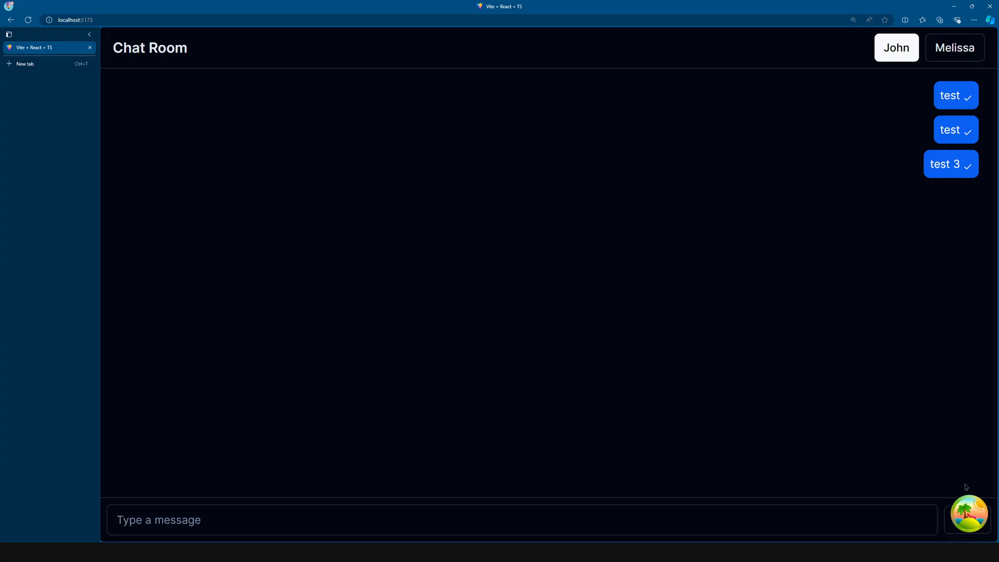
mouse_move(967, 473)
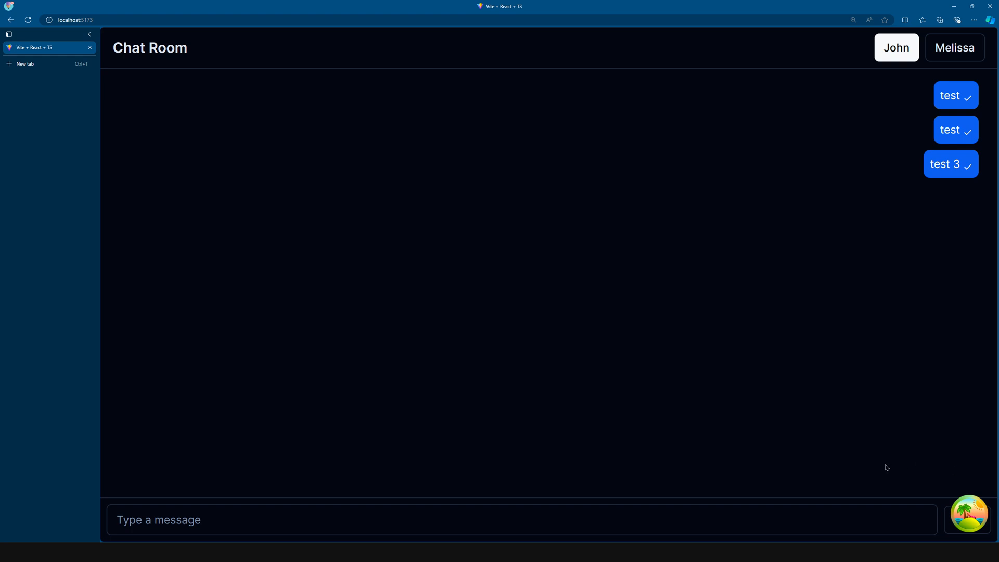
mouse_move(953, 463)
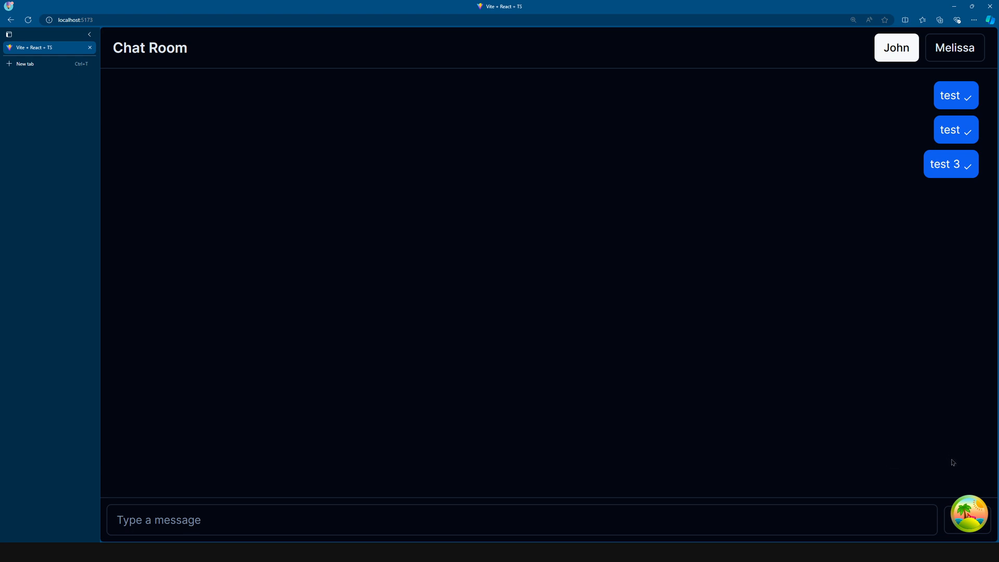
mouse_move(965, 469)
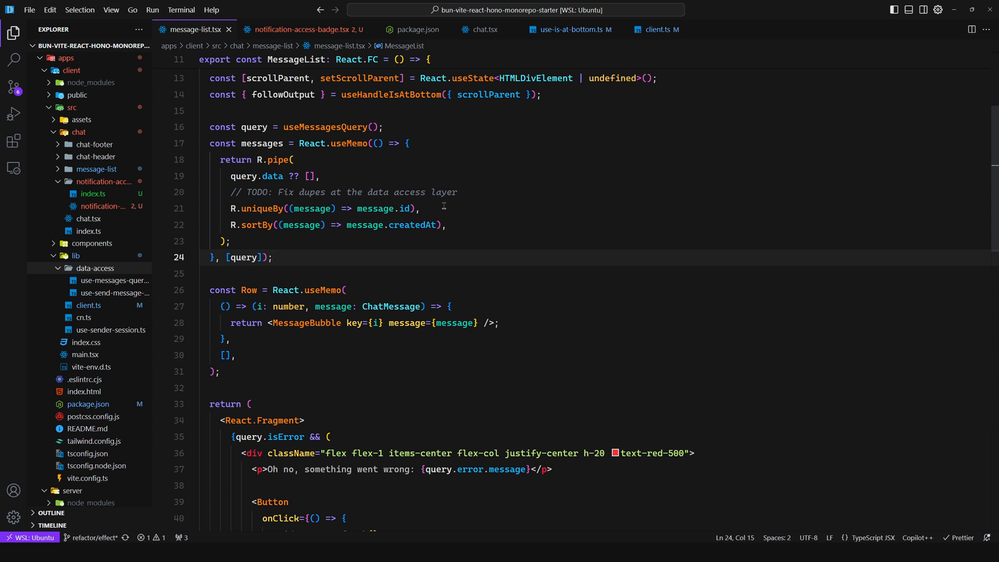
Step: Draft a React.useEffect with [messages] deps below the memo, then delete it
double_click(244, 258)
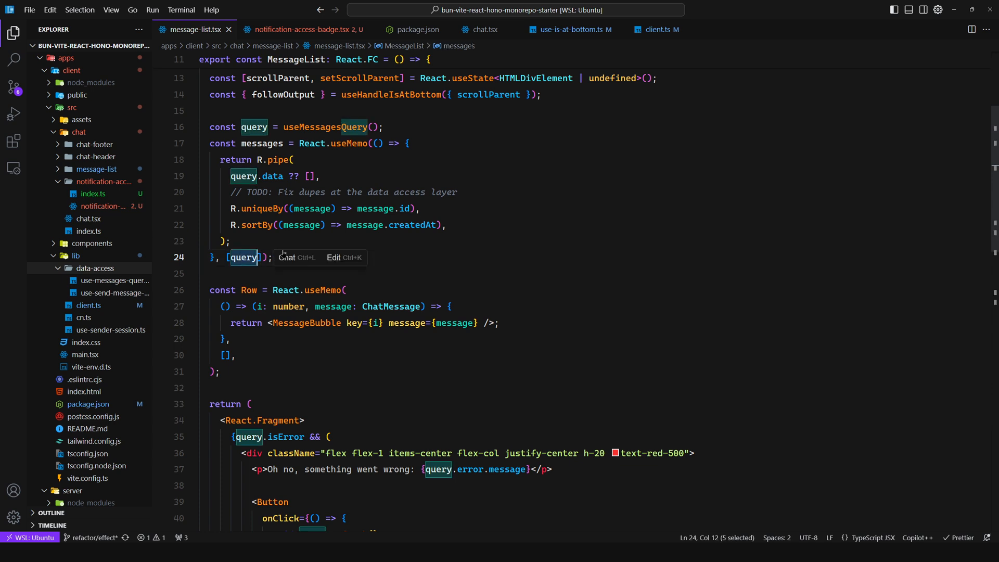
text(React.useEffect(() =>)
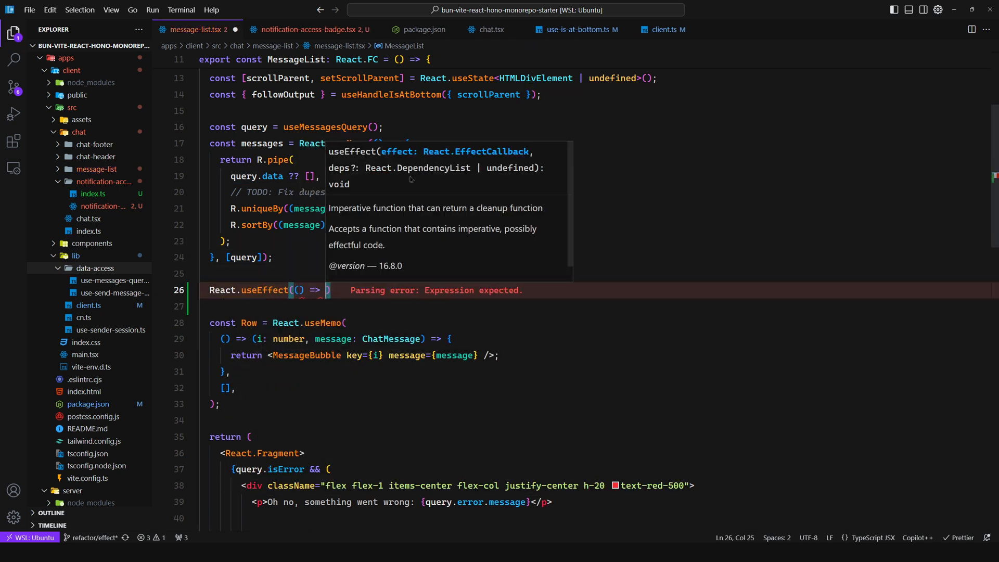
text(..., [me])
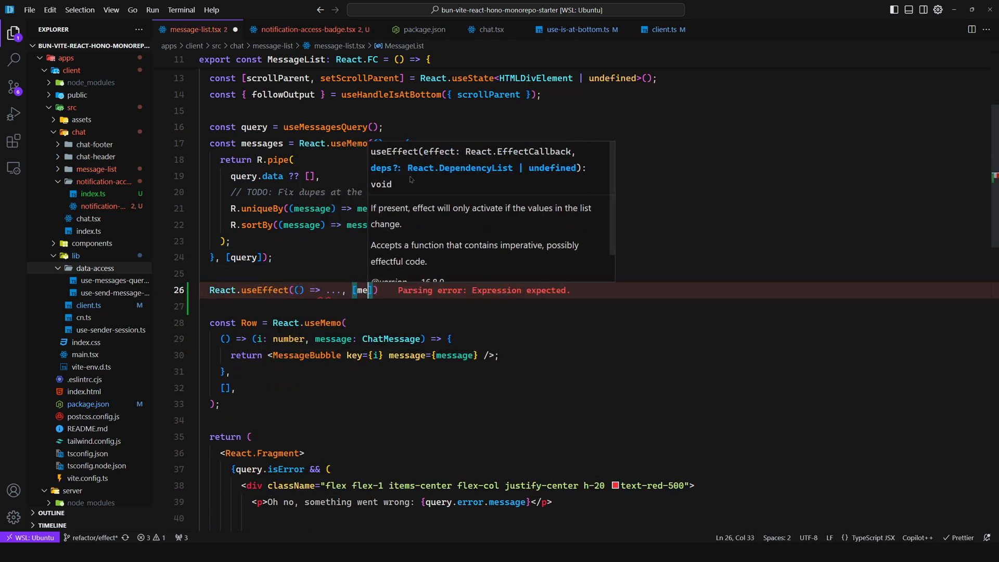
text(messages)
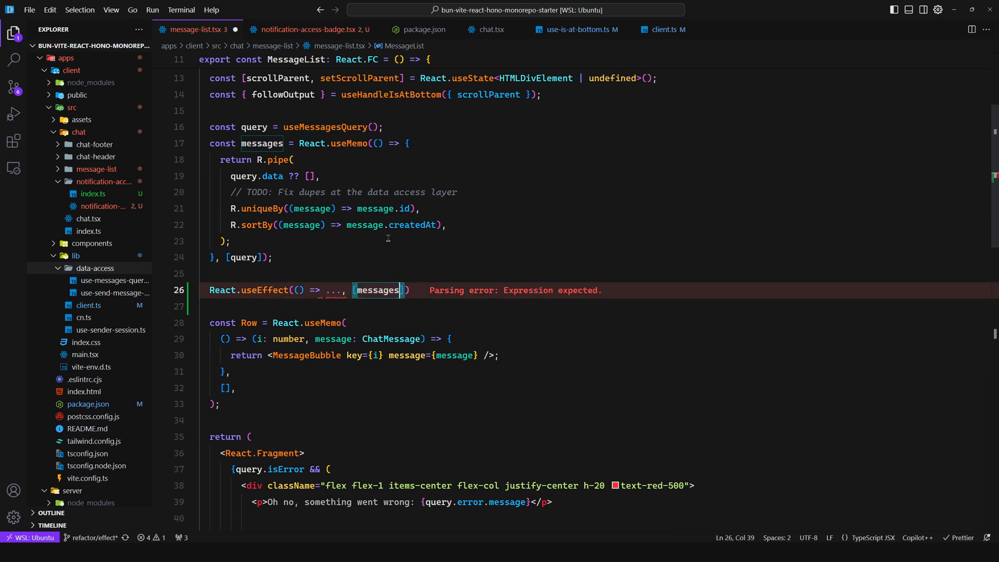
double_click(378, 290)
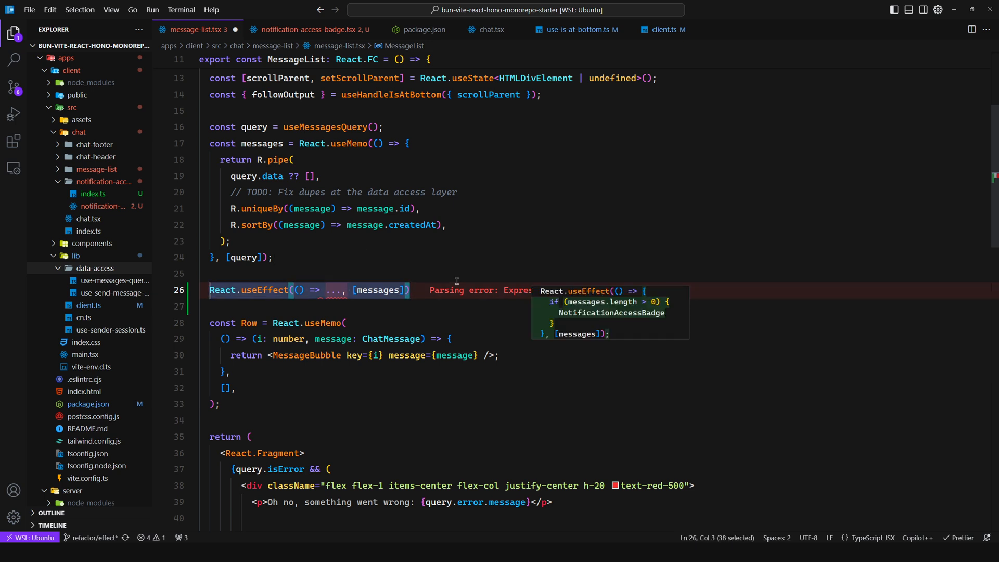
key(Tab)
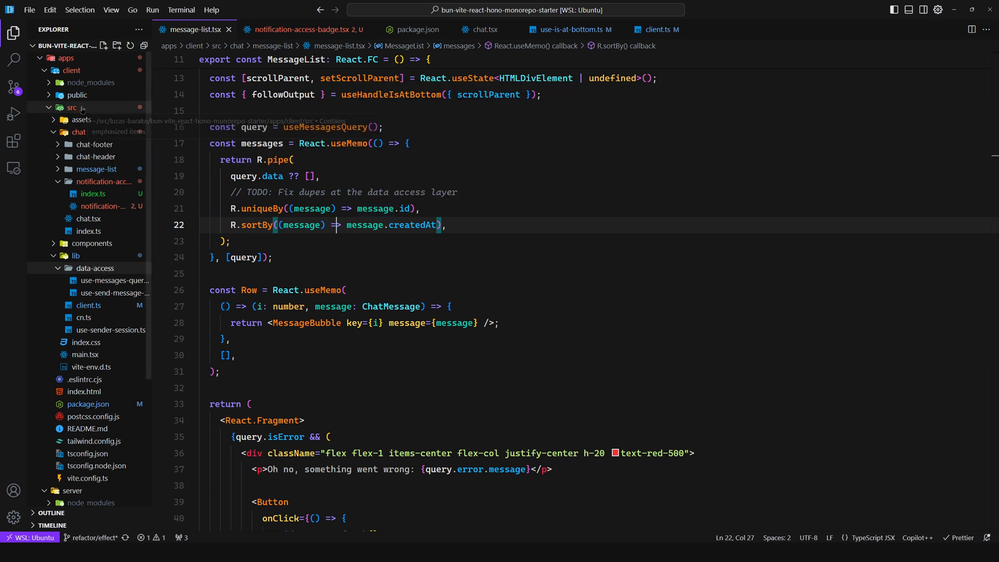
Step: Create lib/hooks/use-chat-events.ts importing EventEmitter from eventemitter3
right_click(76, 256)
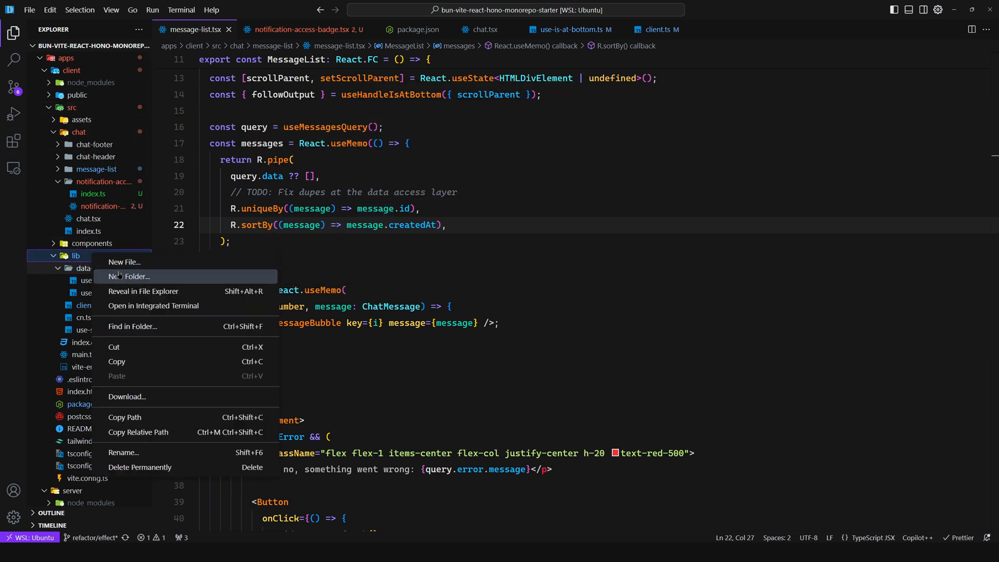
click(131, 276)
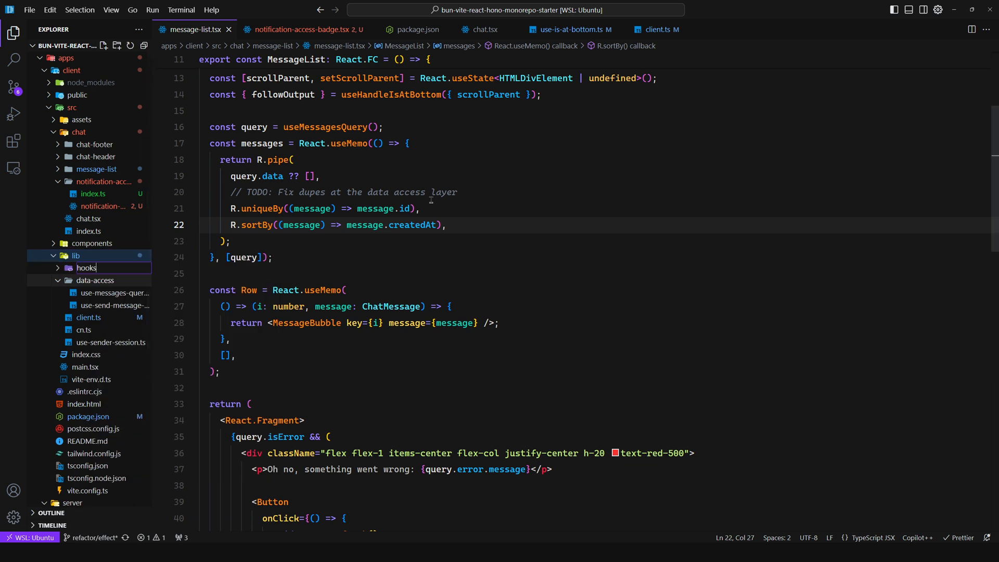
click(85, 268)
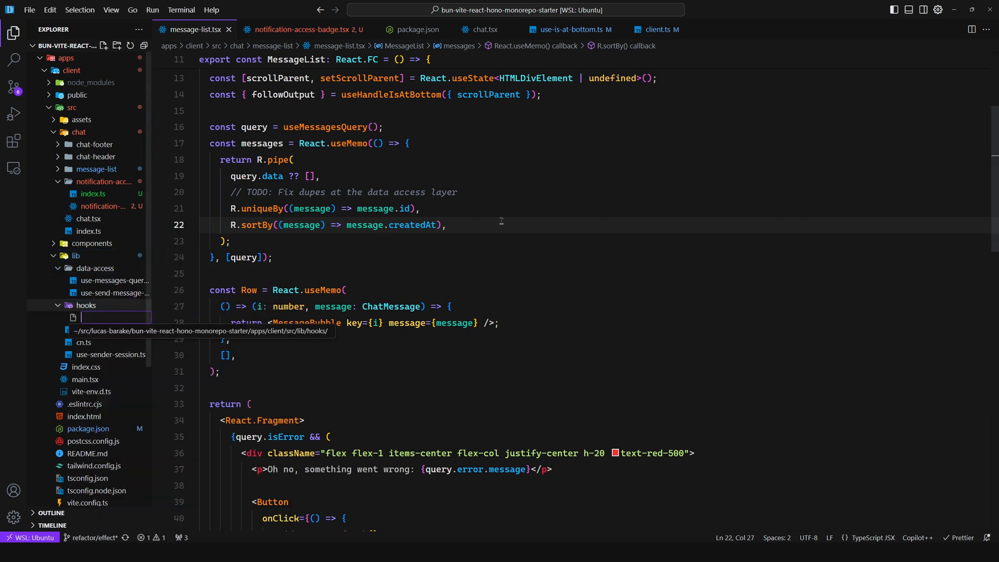
text(use-chat-)
text(import { EventEmitter } from "eventemitter3";)
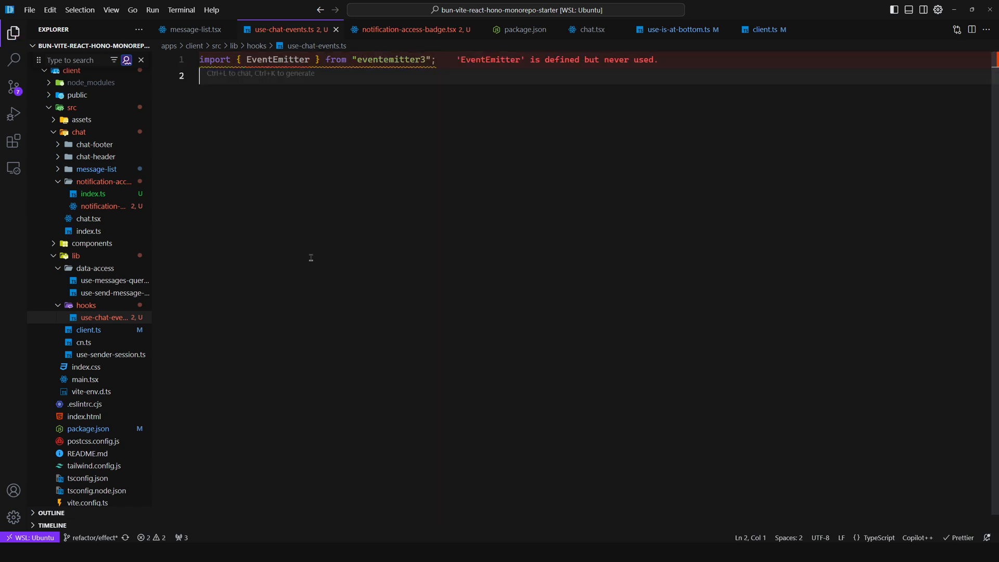
Step: Define an Events type covering new-message, read and update events
key(Enter)
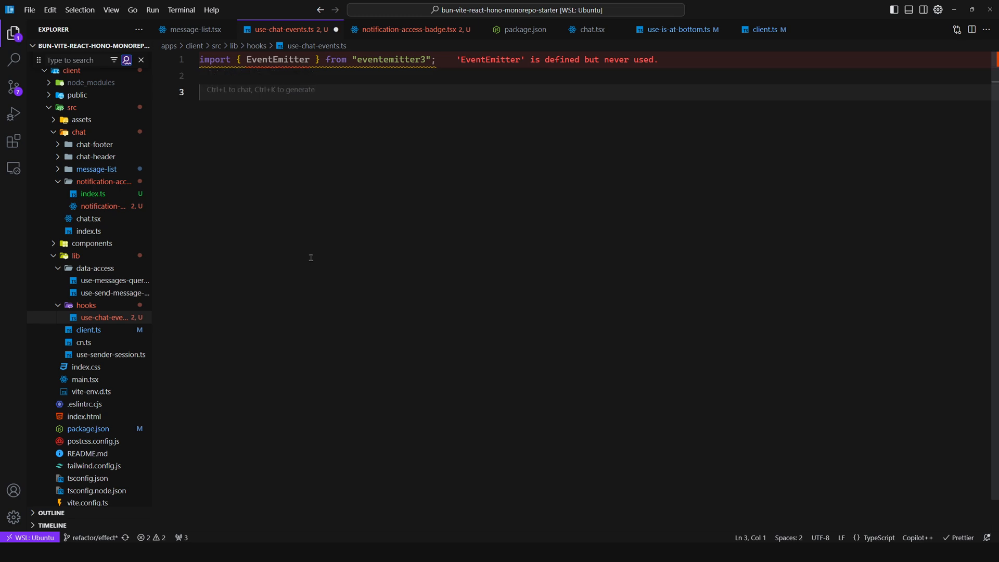
text(type Events = {)
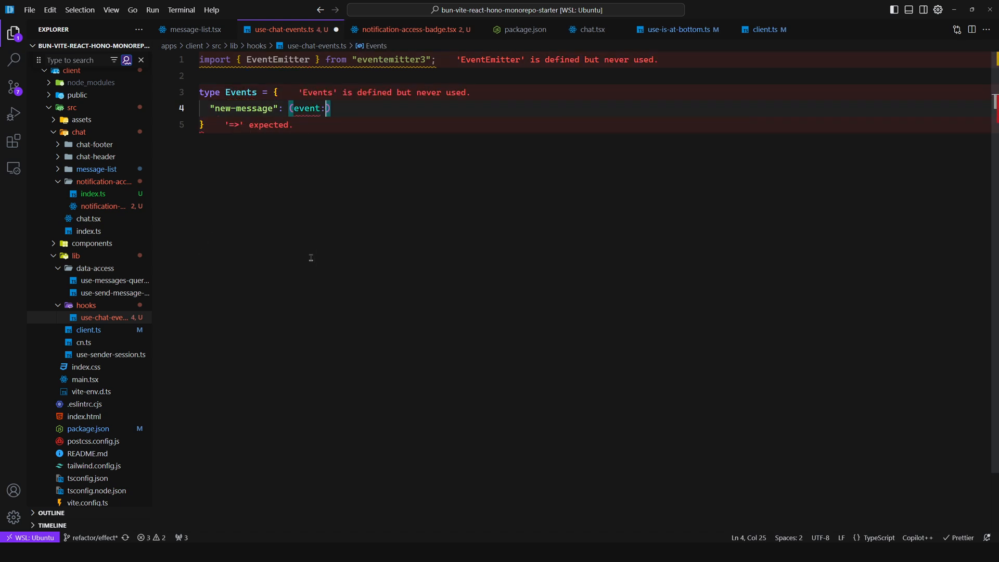
text(Message)
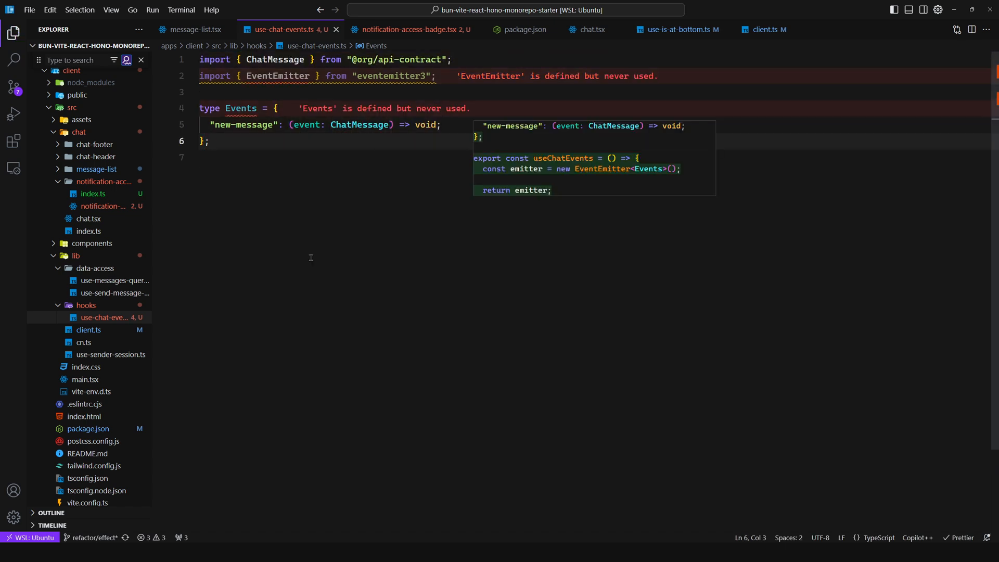
text("read")
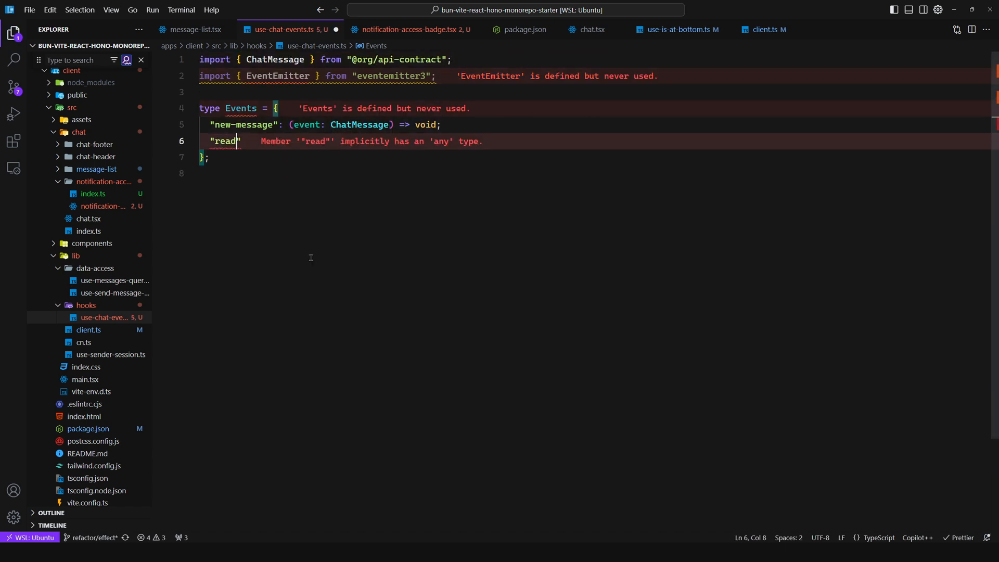
text(update)
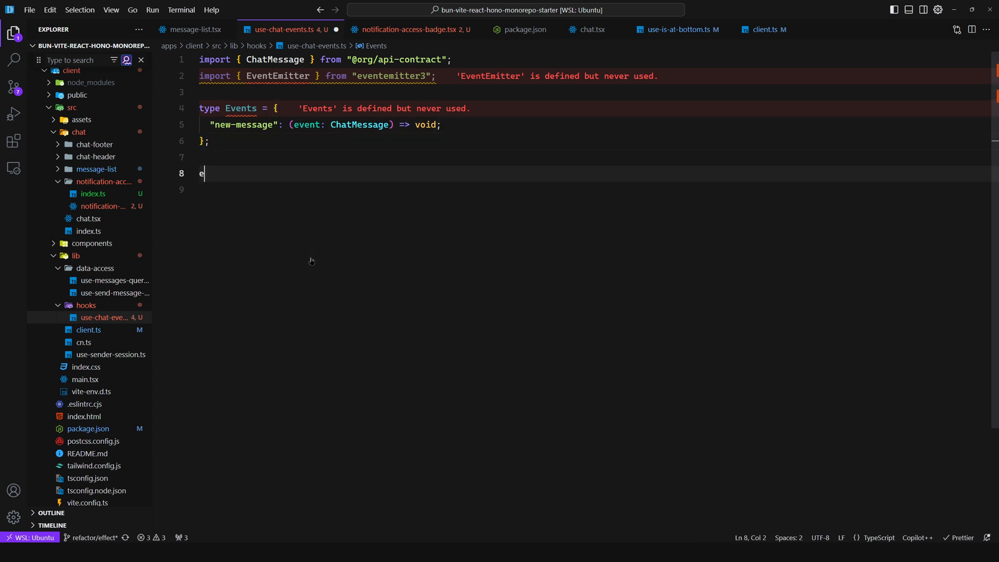
Step: Declare the exported useChatEvents hook with an optional onNewMessage option and a React.useEffect
text(xport fu)
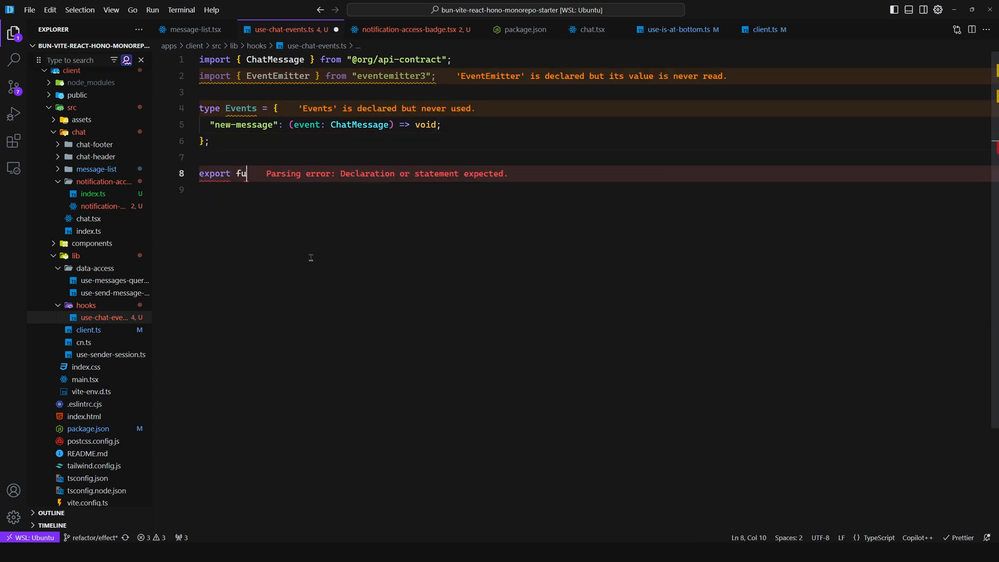
text(nction useChatEvent)
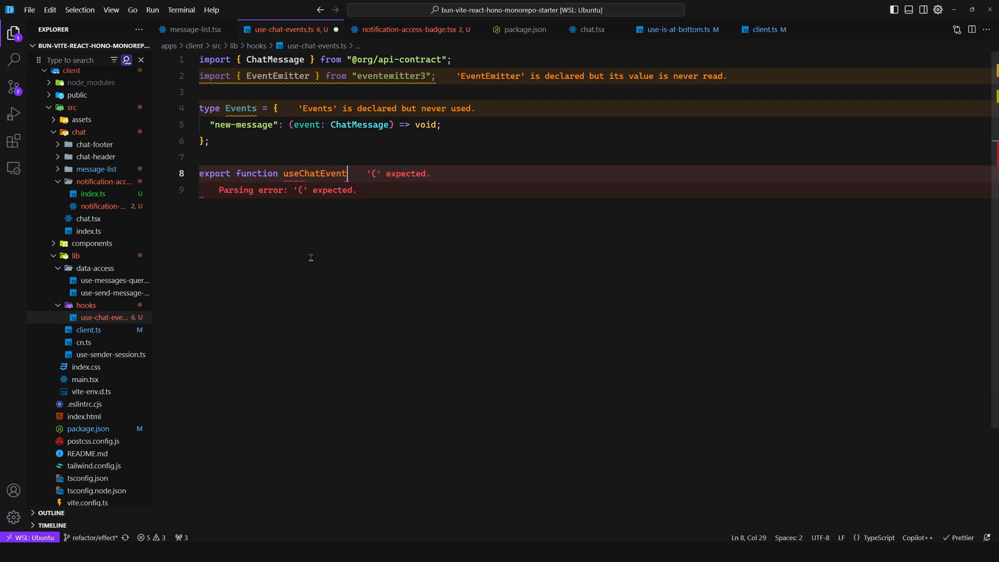
text(type Opts = {)
text(onNewMessa)
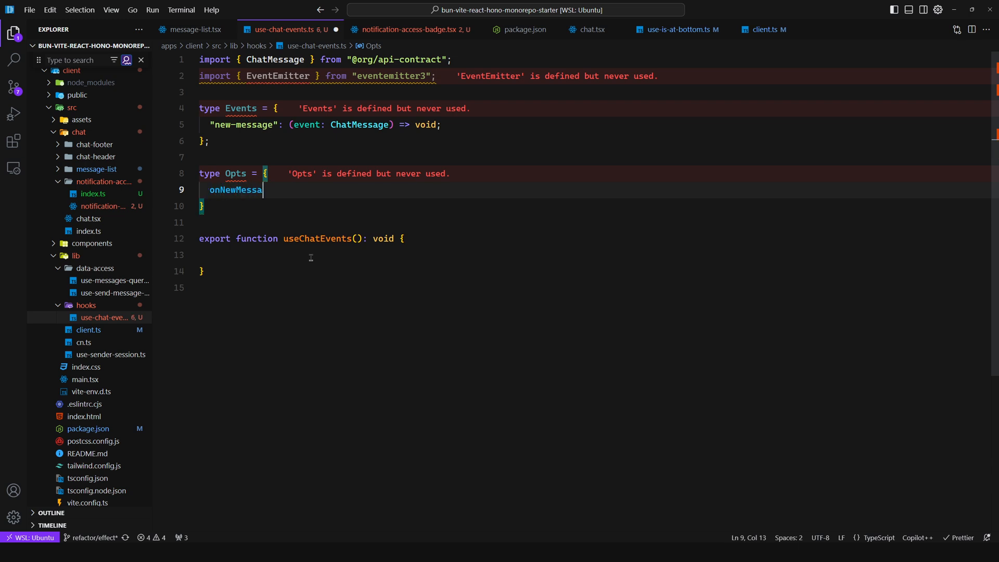
text(ge?: (event: ChatMessage) => void;)
click(595, 255)
text(R)
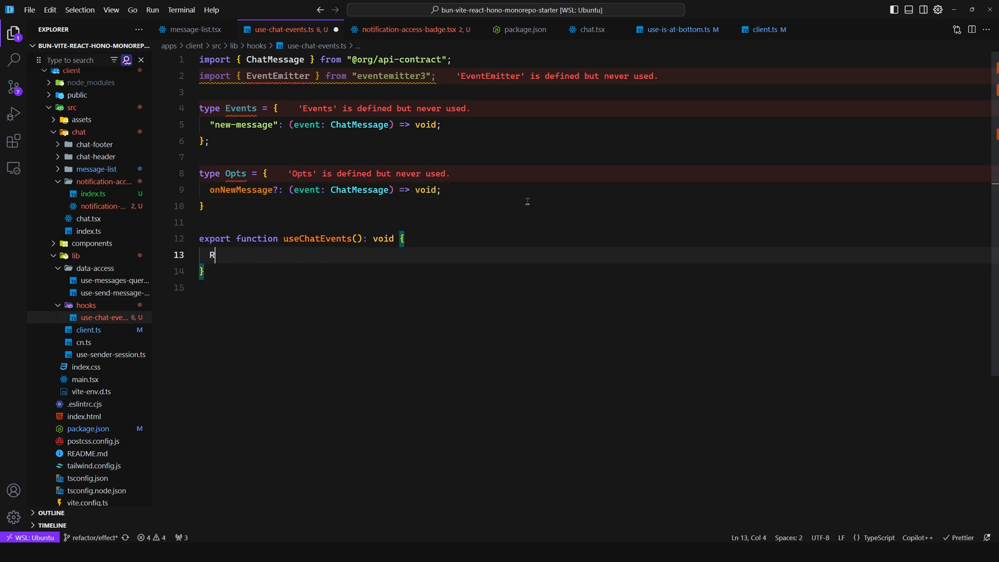
text(eact.useEffect(() => {)
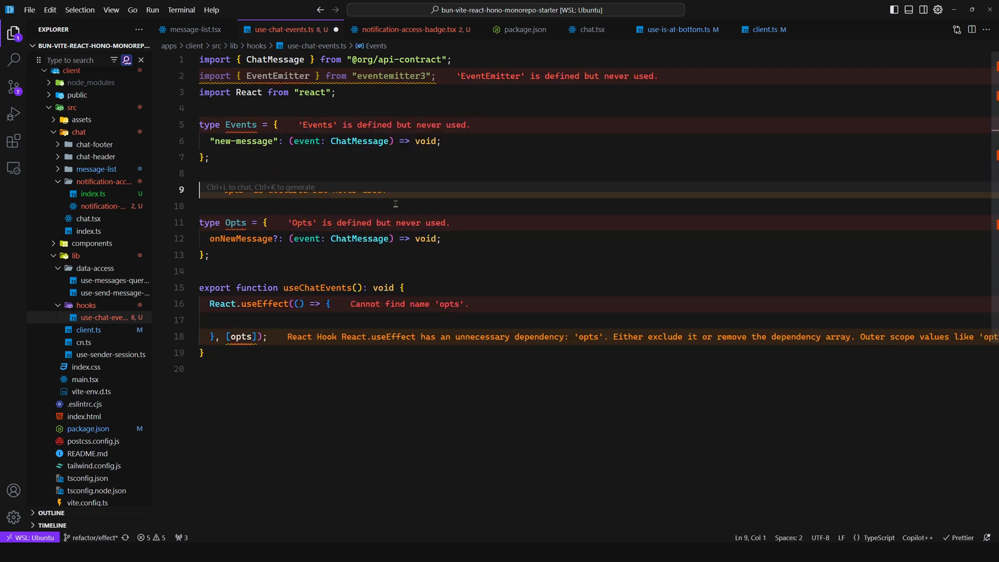
Step: Create chatEventEmitter and subscribe and unsubscribe the handler when it is defined
text(const chatEve)
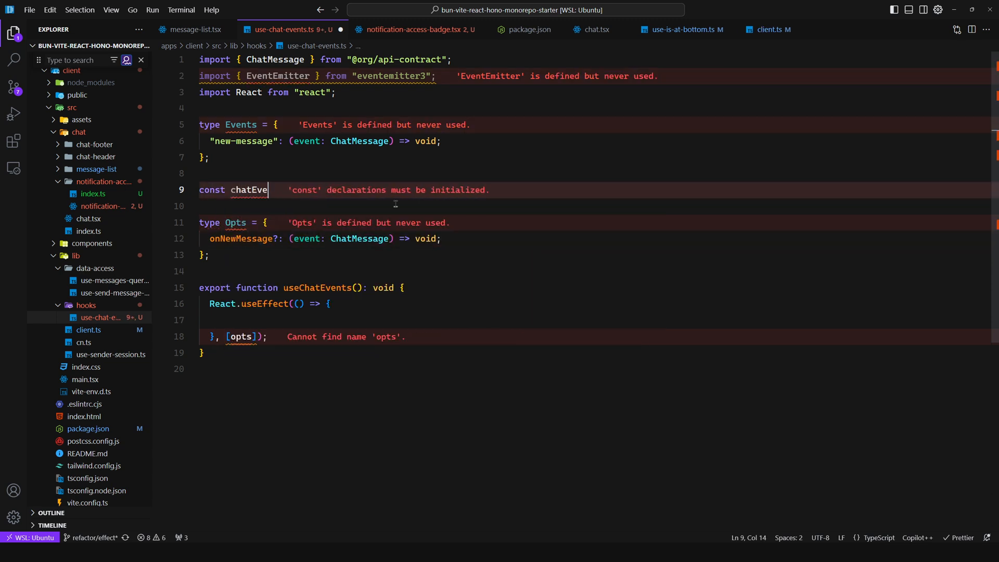
text(ntEmitter = new)
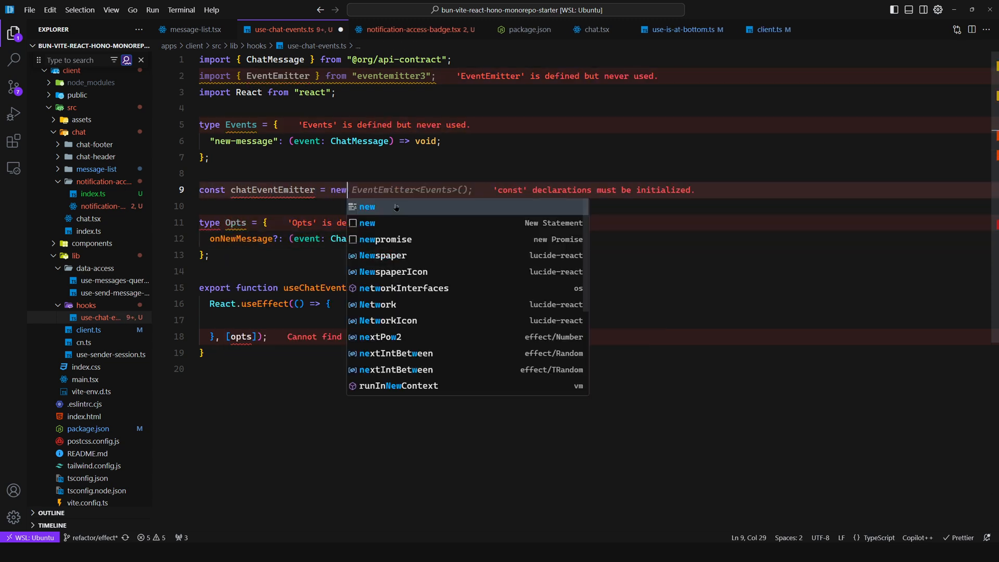
key(Tab)
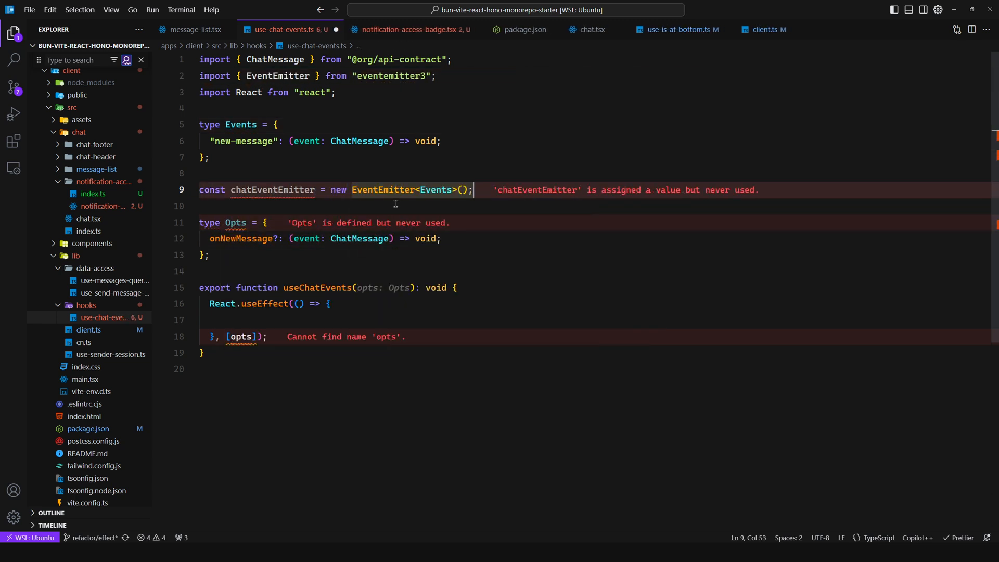
text(chatEventEmitter.on("new-message", opts.onNewMessage);)
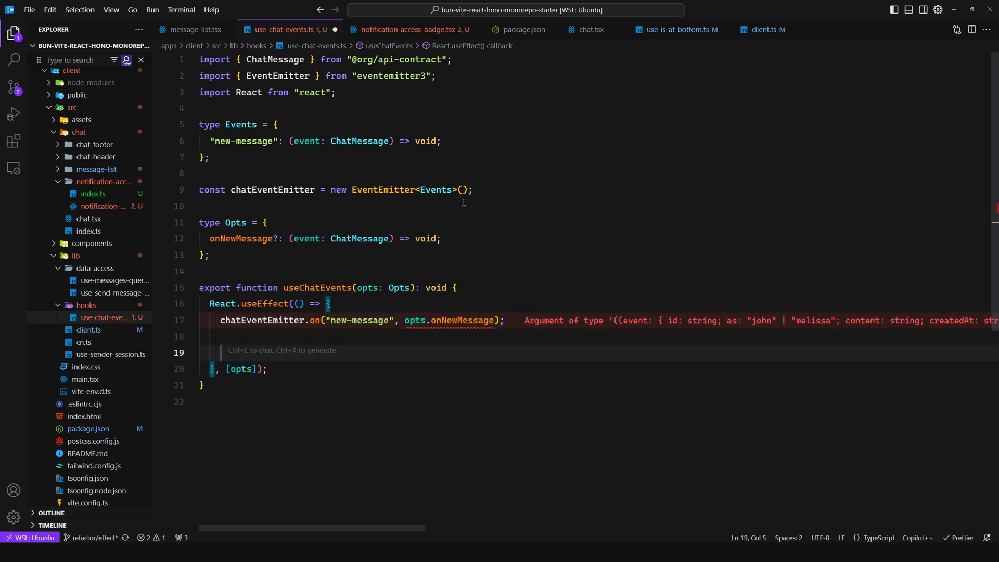
text(return () => {)
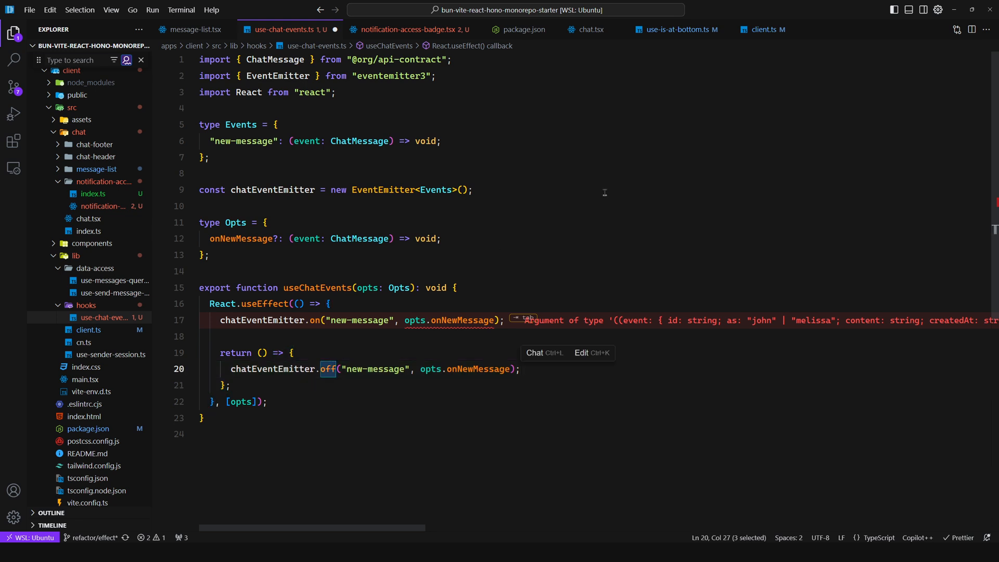
text(if (opts.onNewMessage) {)
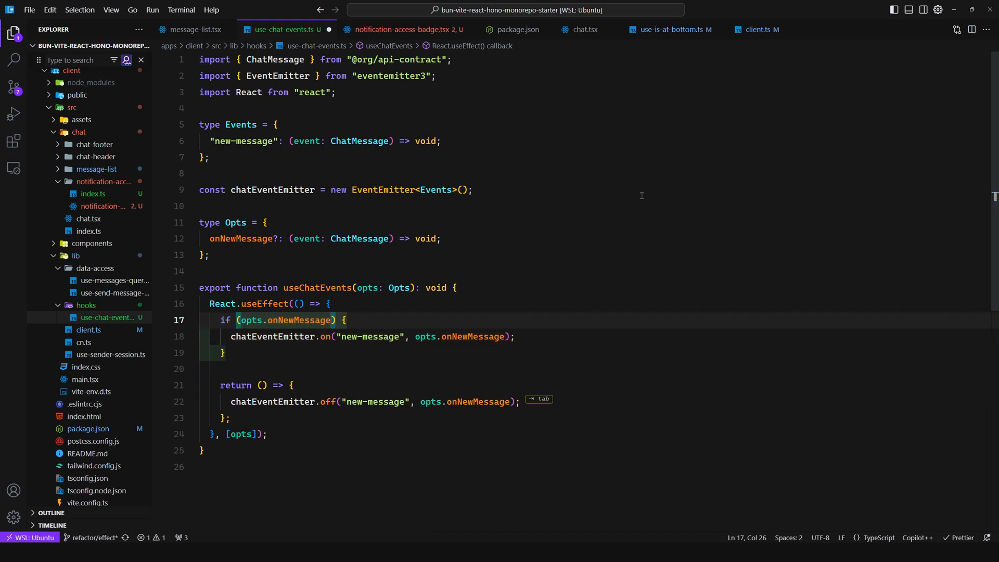
text(!==)
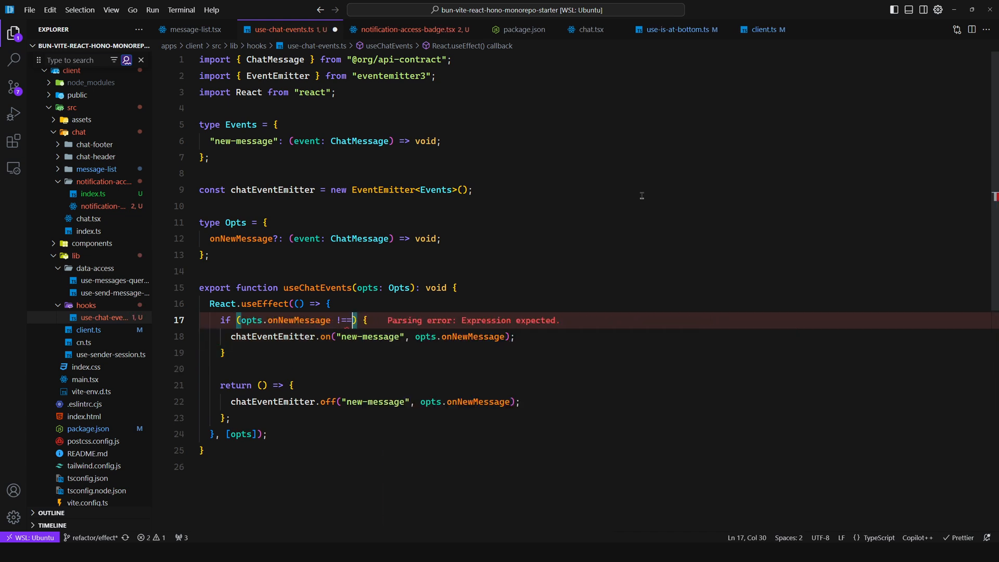
text(undefined)
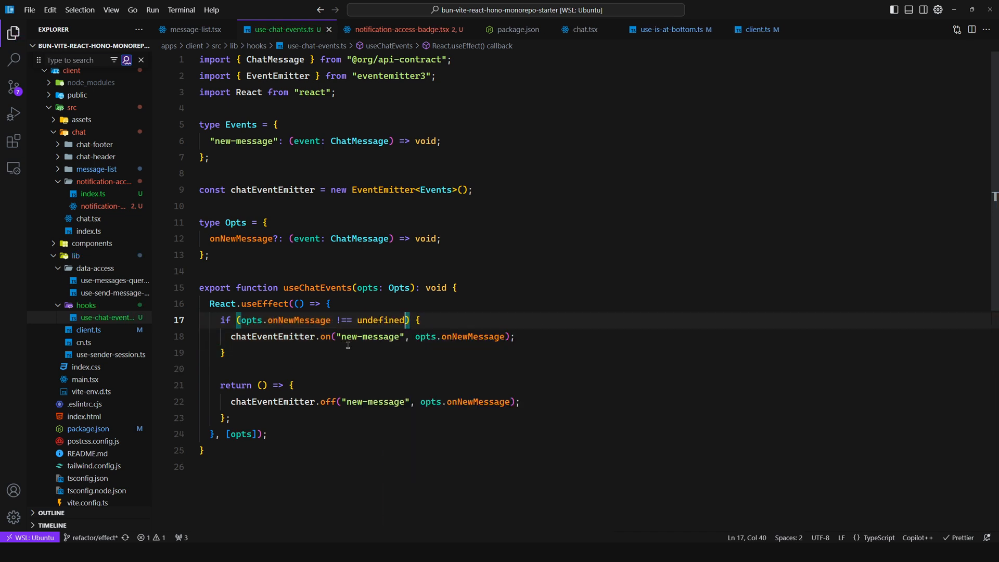
click(224, 352)
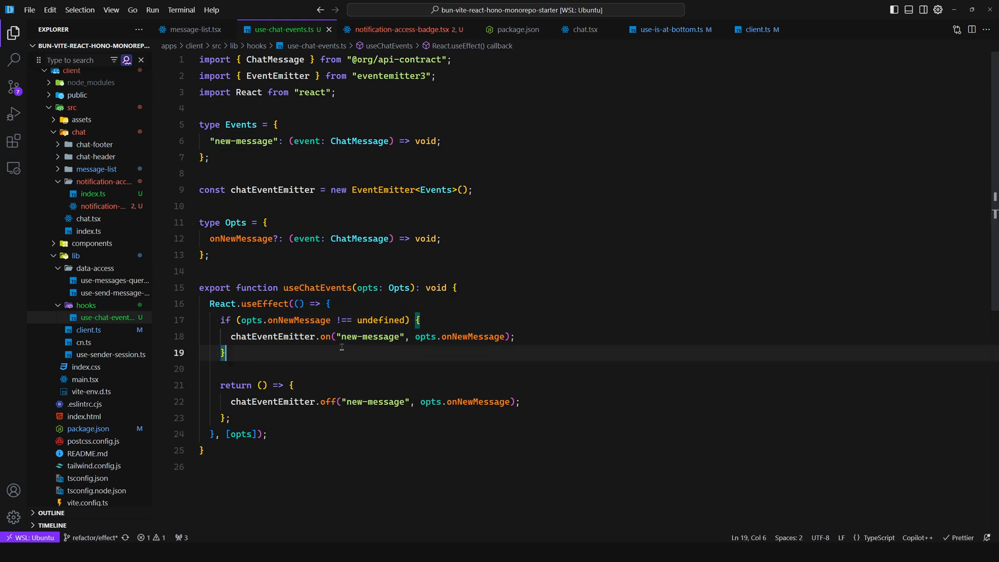
click(402, 29)
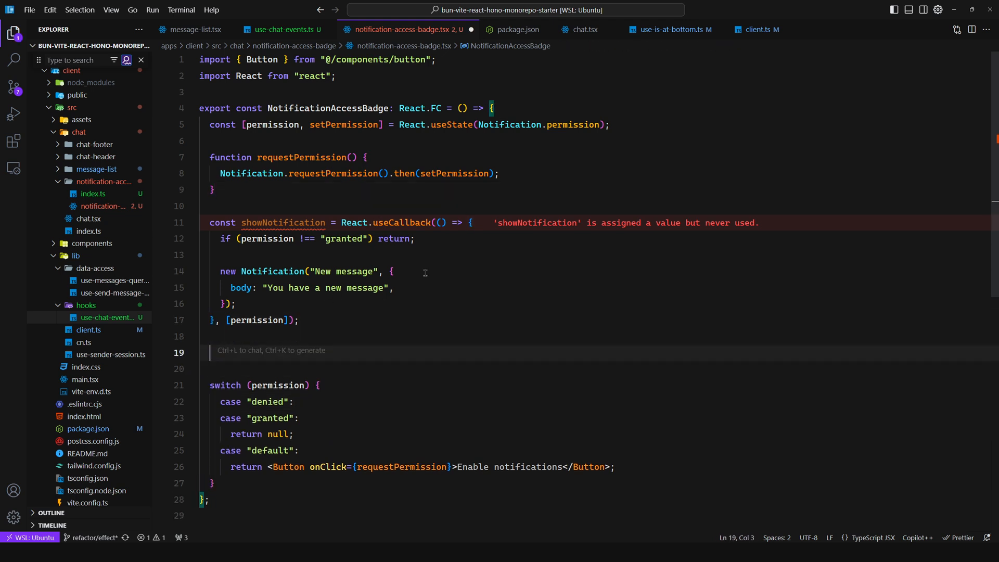
Step: Call useChatEvents in the badge so each new message's content is shown as a notification
text(useChatEvents({)
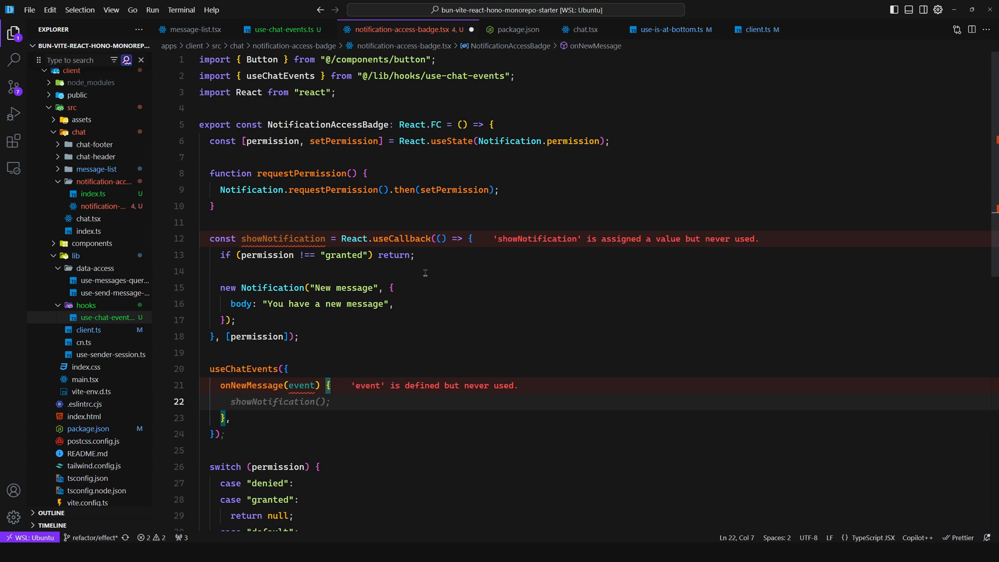
double_click(300, 385)
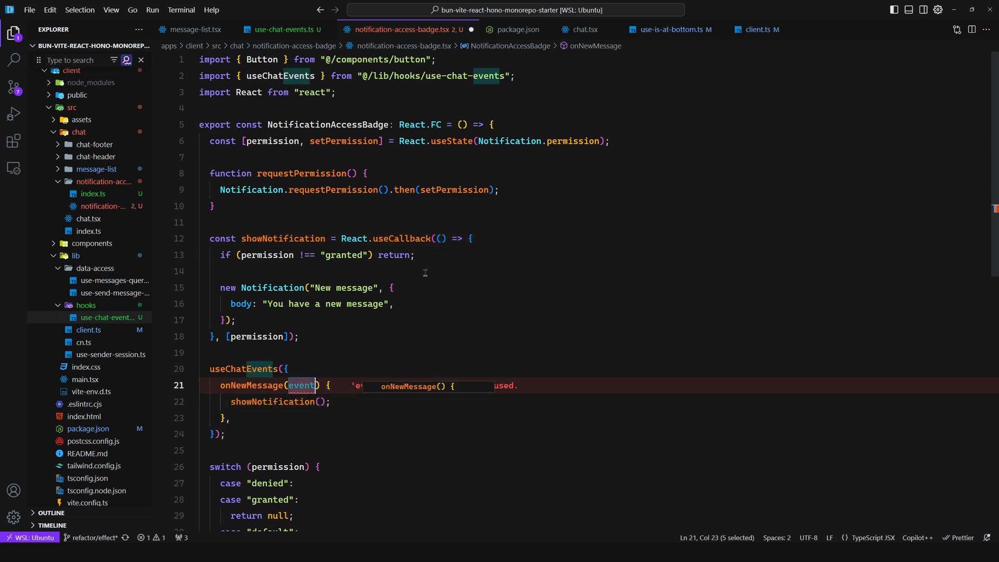
text(newMessage)
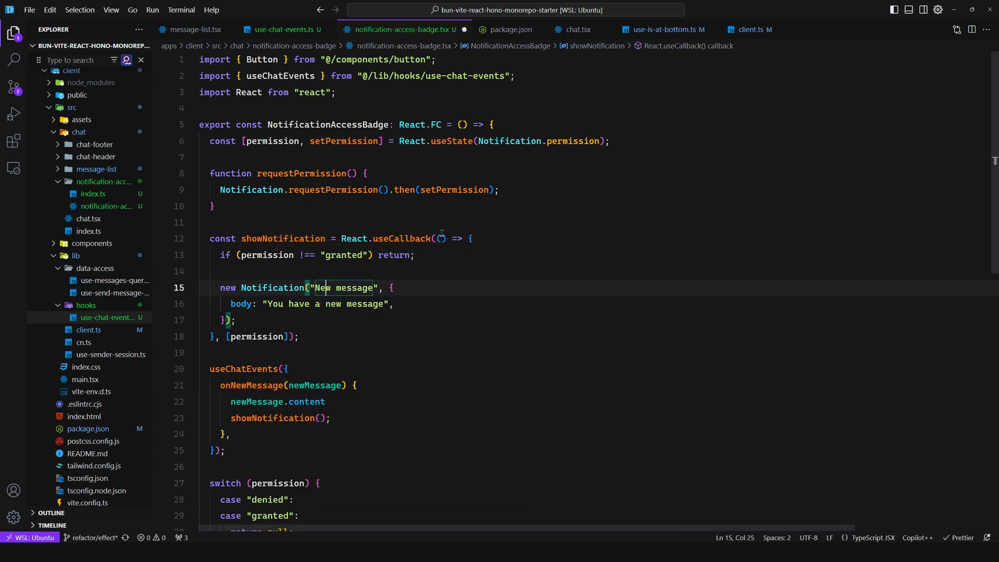
text(content: string)
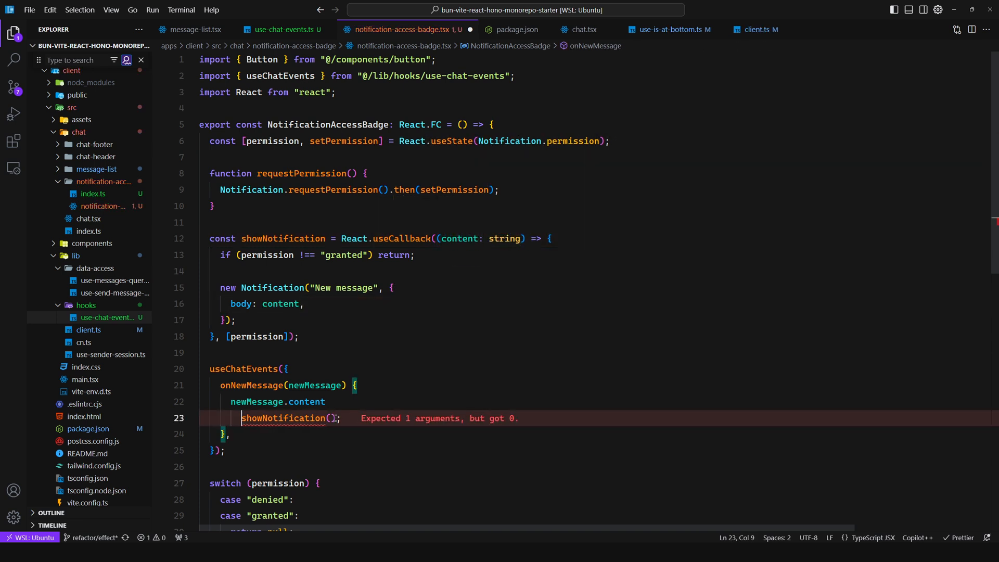
key(Tab)
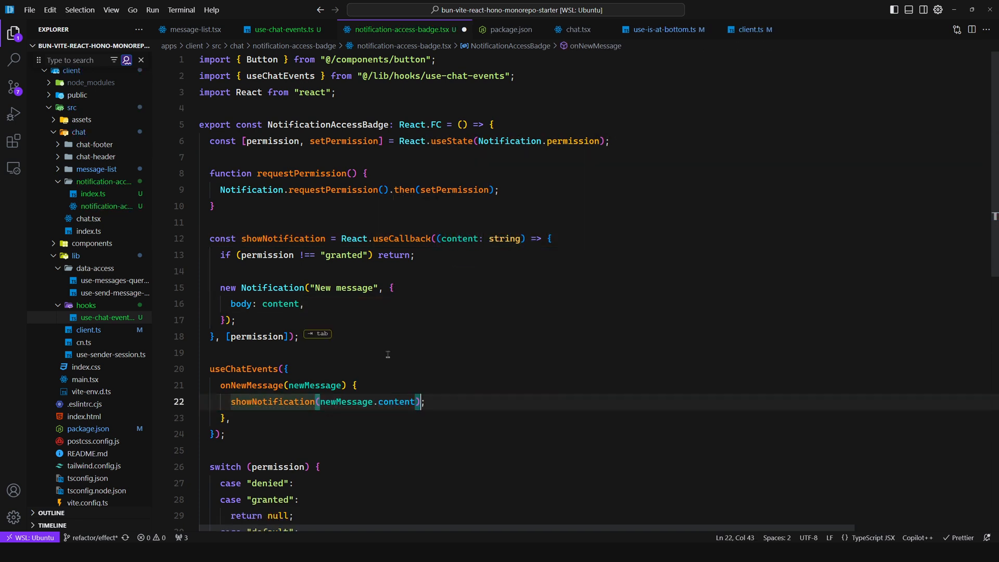
click(196, 30)
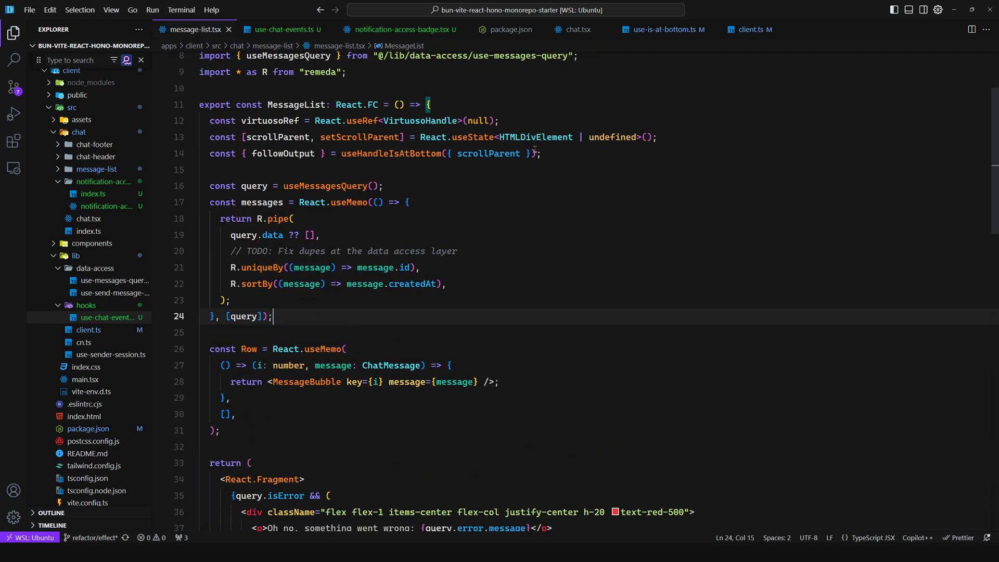
Step: Add hasNewMessage state to useHandleIsAtBottom, set by a useChatEvents onNewMessage handler
text(const hasN)
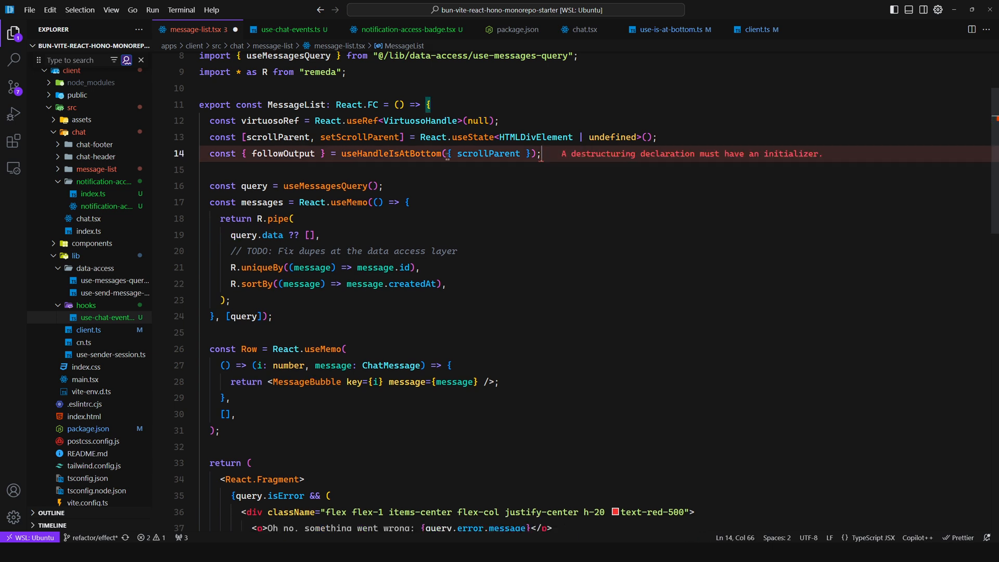
click(665, 29)
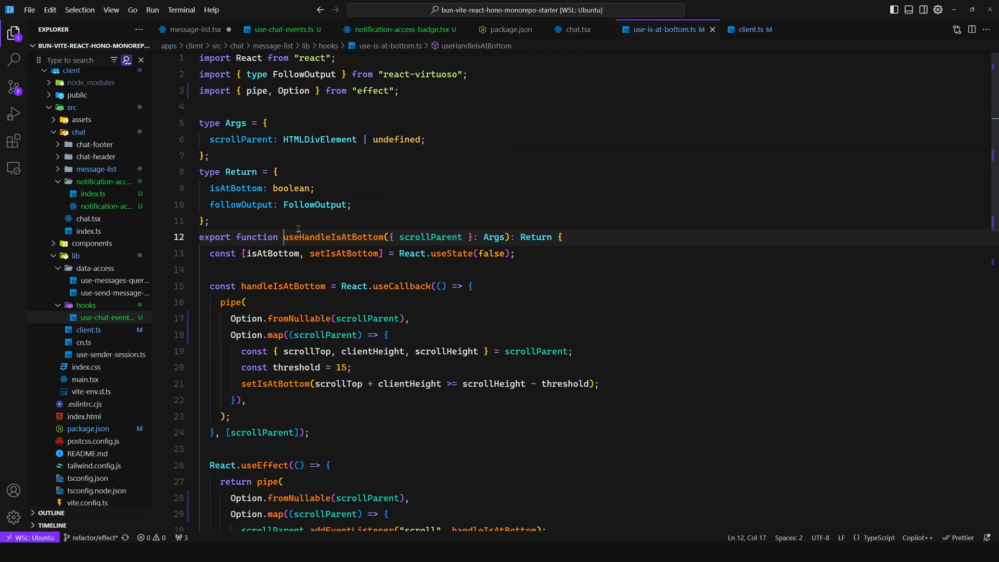
double_click(273, 253)
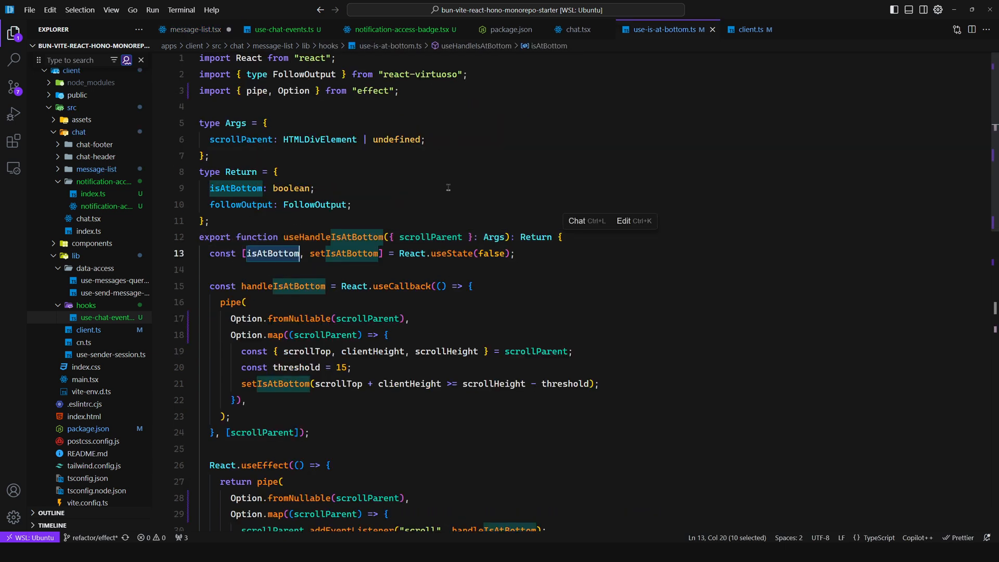
key(Enter)
text(useChatEvents({)
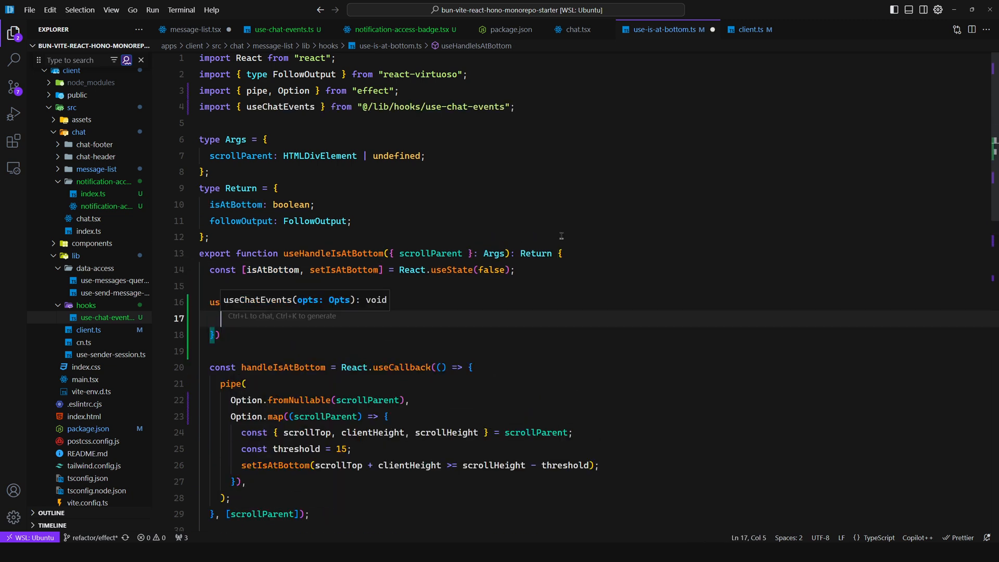
text(onNewMessage: () => {)
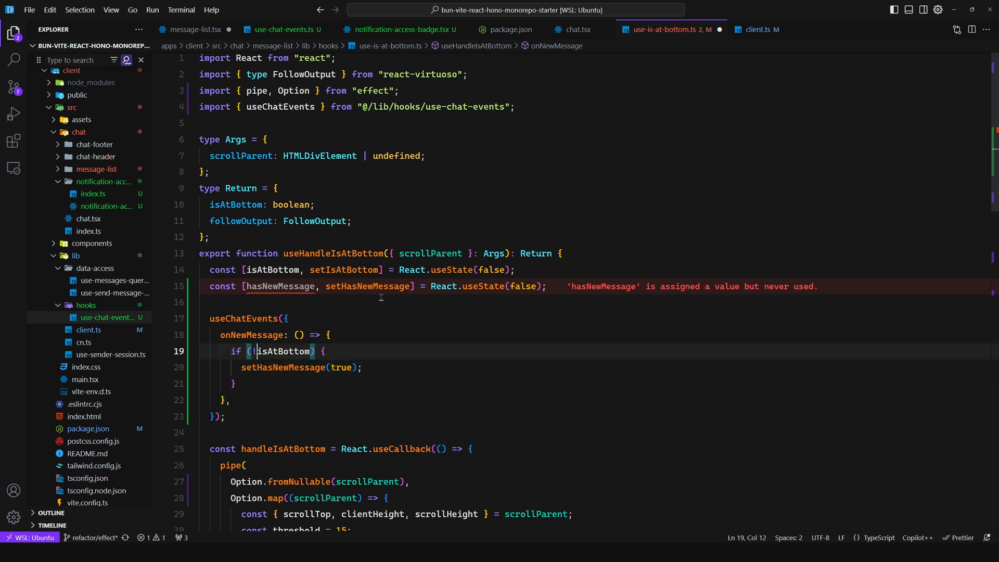
click(314, 204)
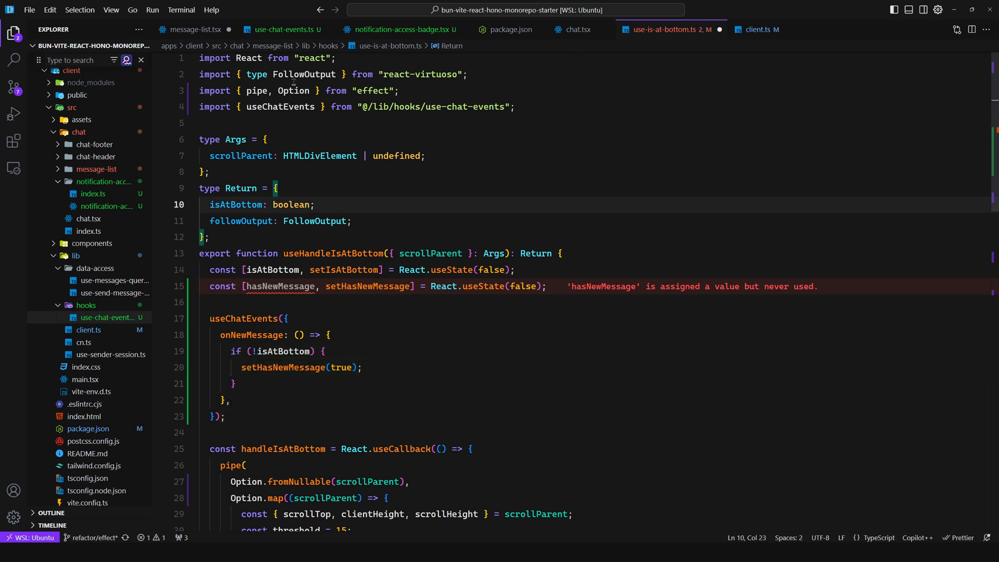
click(194, 30)
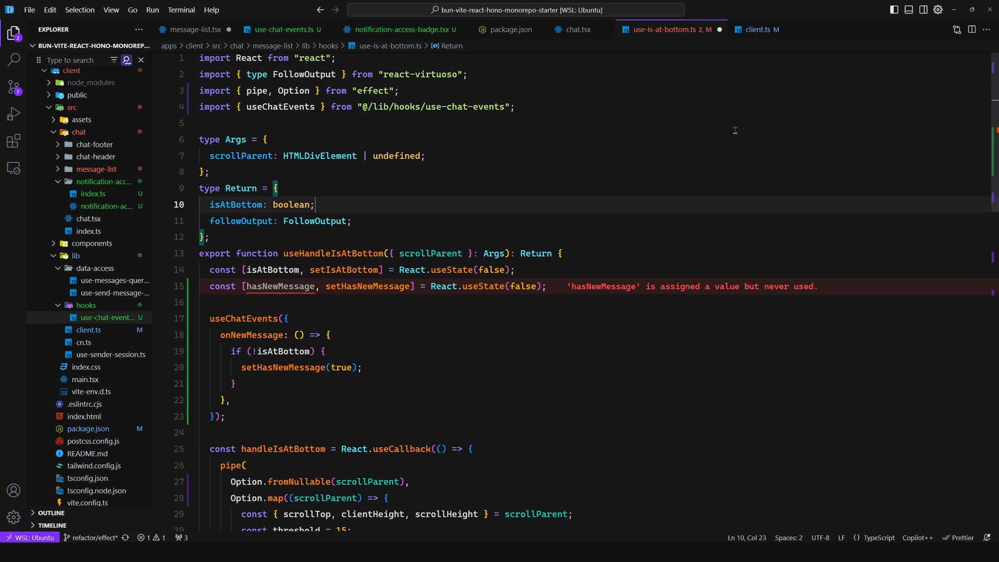
click(281, 29)
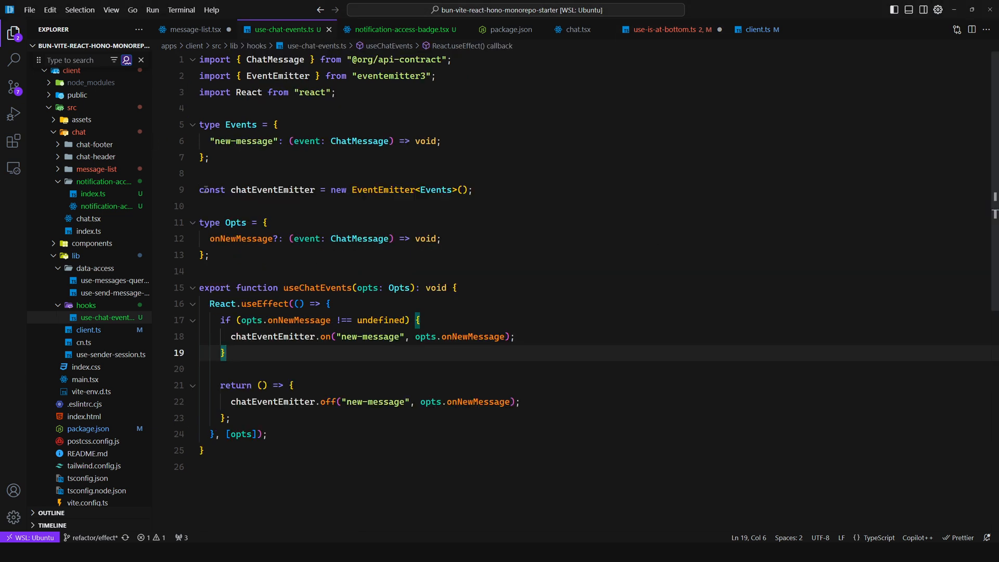
Step: Rename the hook to useEvents and export useChatEvents as Object.assign(useEvents, { emitter })
double_click(213, 190)
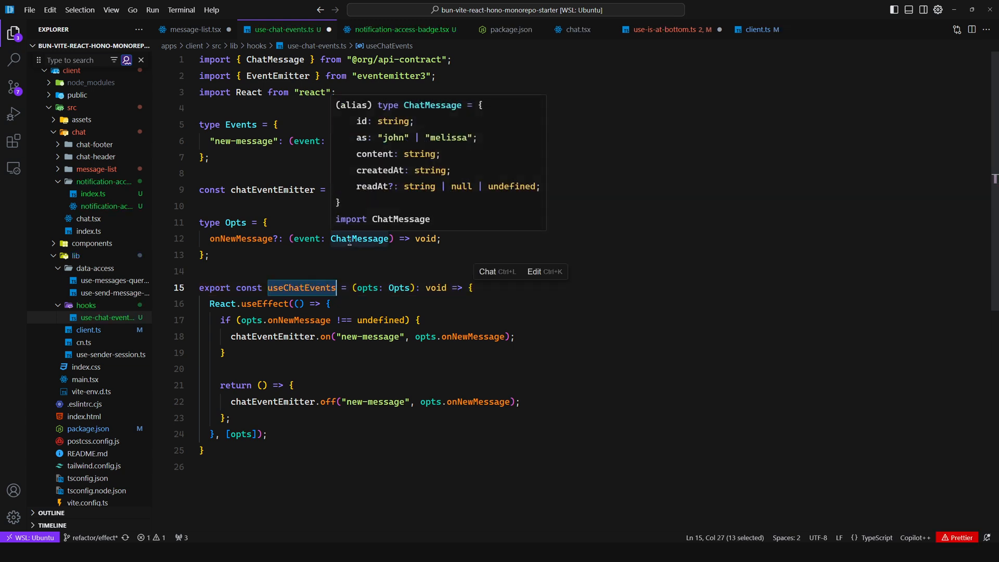
text(useEvents)
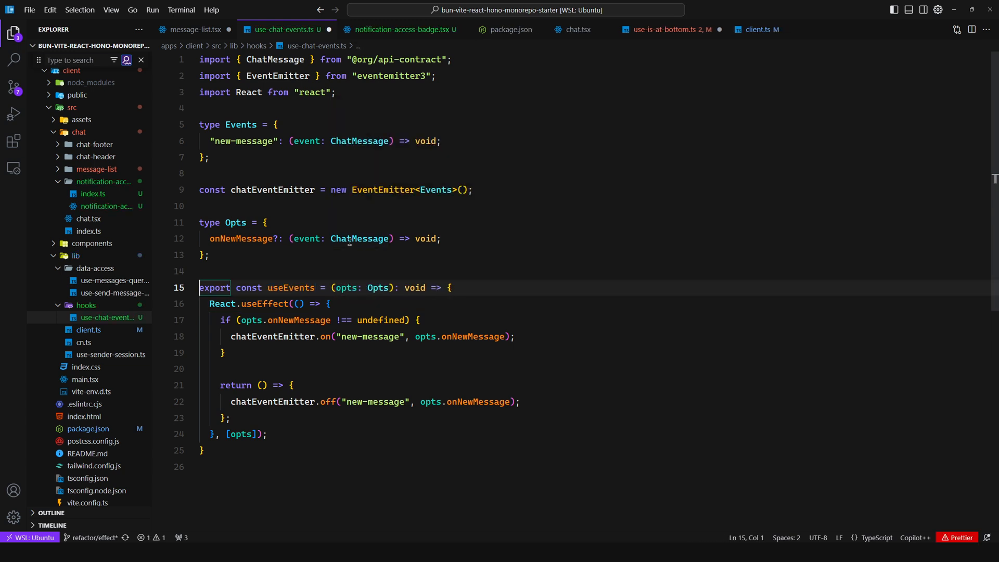
text(export c)
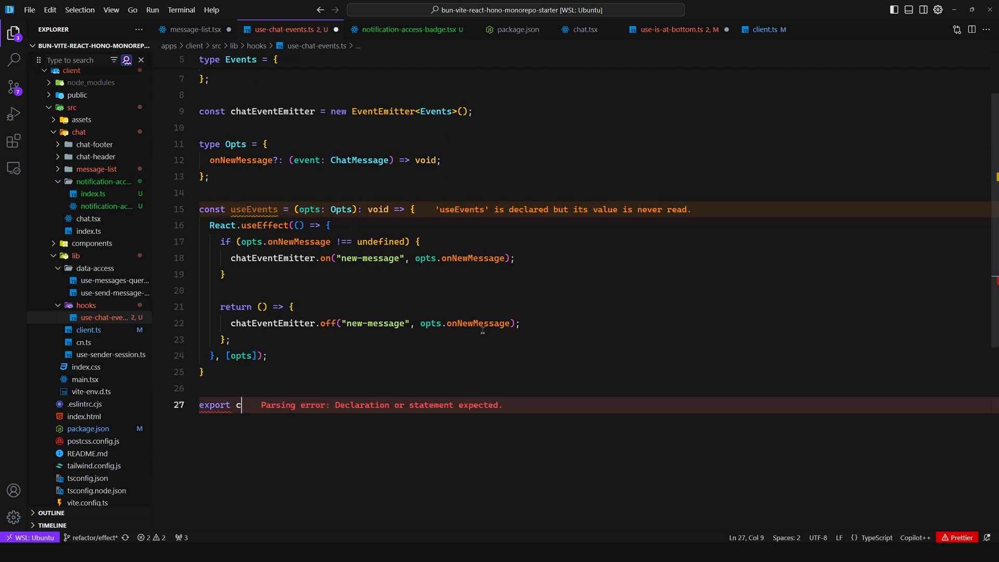
text(onst useChatEvents =)
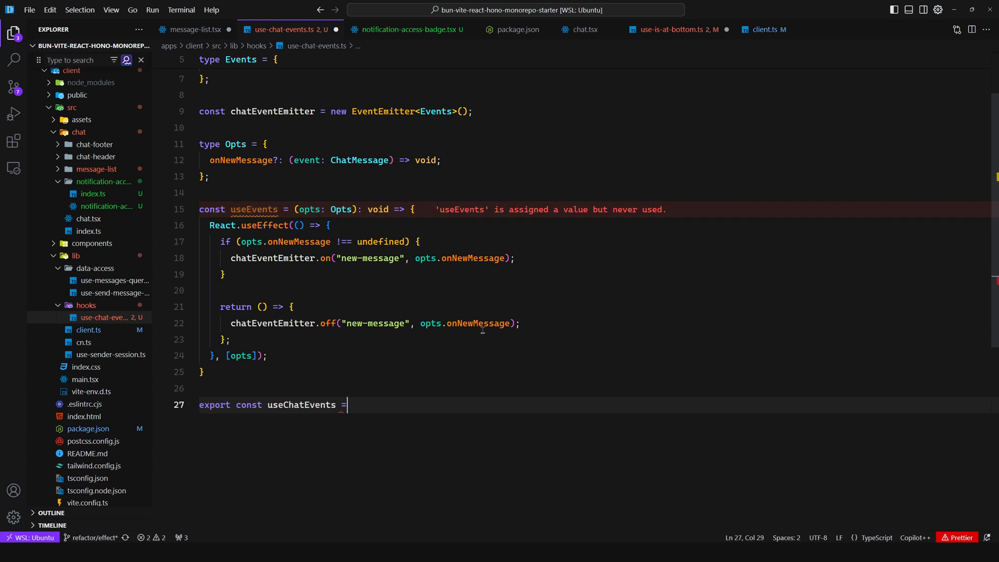
text(Object.assign())
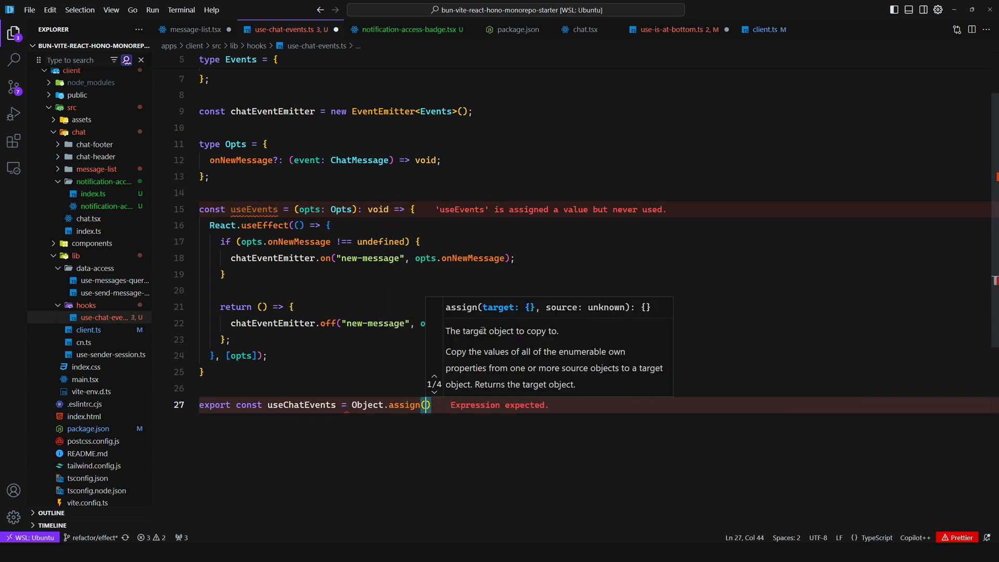
text(emitter: chatEventEmitter,)
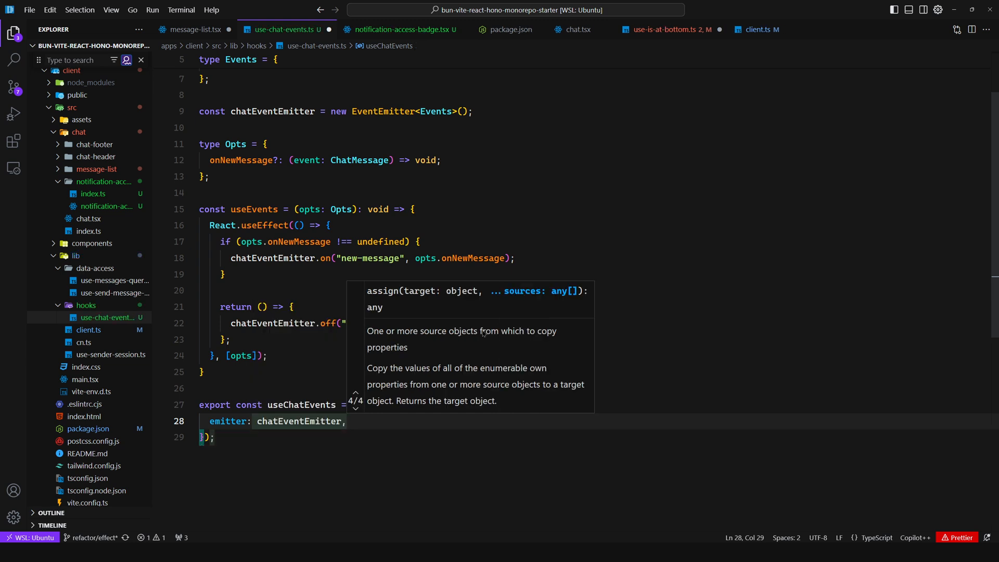
click(400, 29)
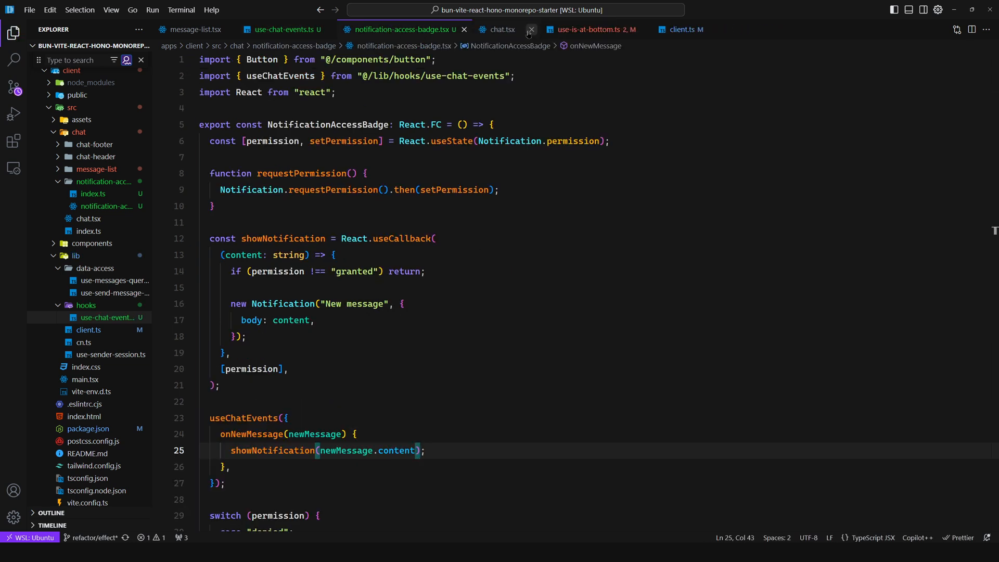
Step: In client.ts's new-message case, emit the message through useChatEvents.emitter
click(531, 31)
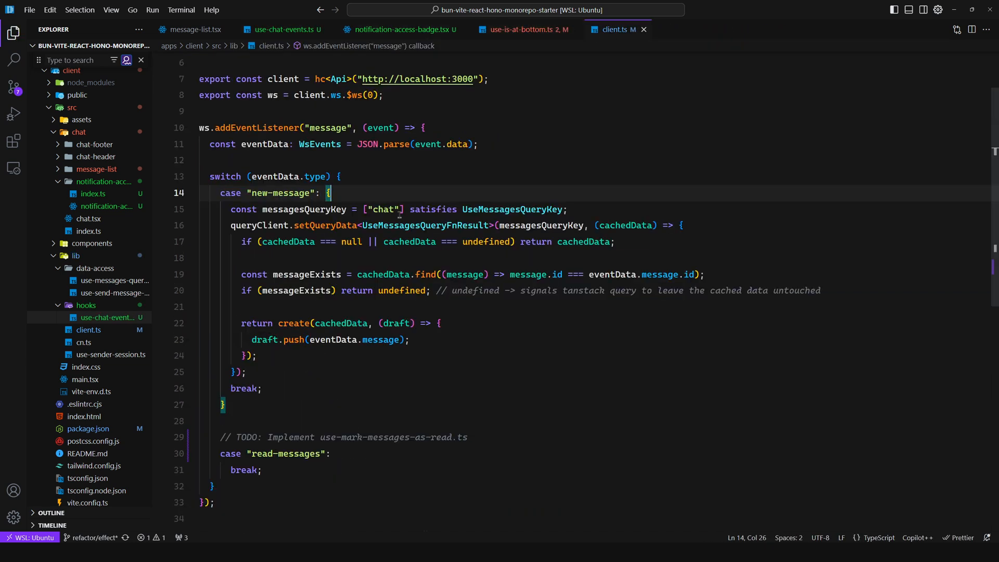
key(Enter)
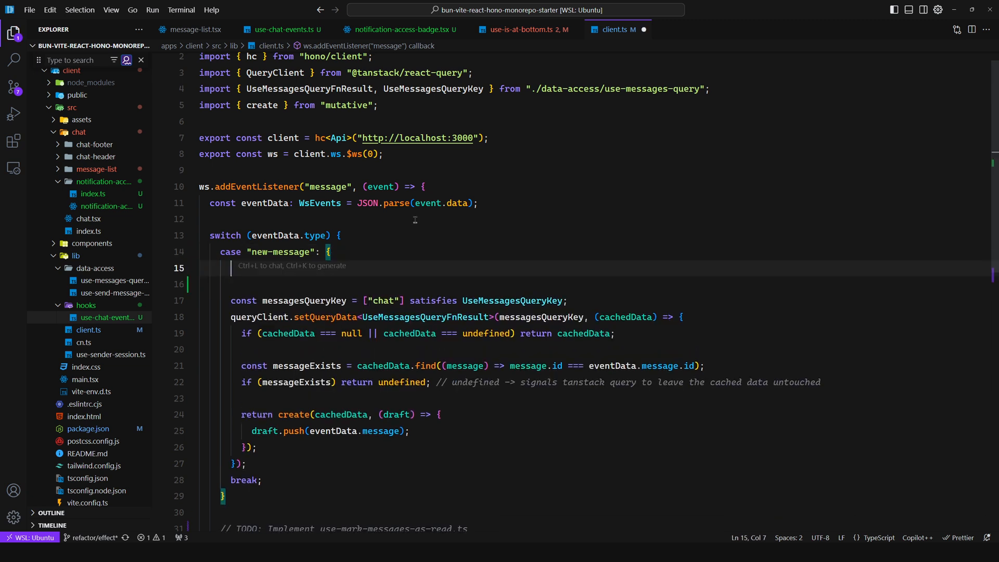
text(useChatEvents.emitter.emit("new-message", eventData.message);)
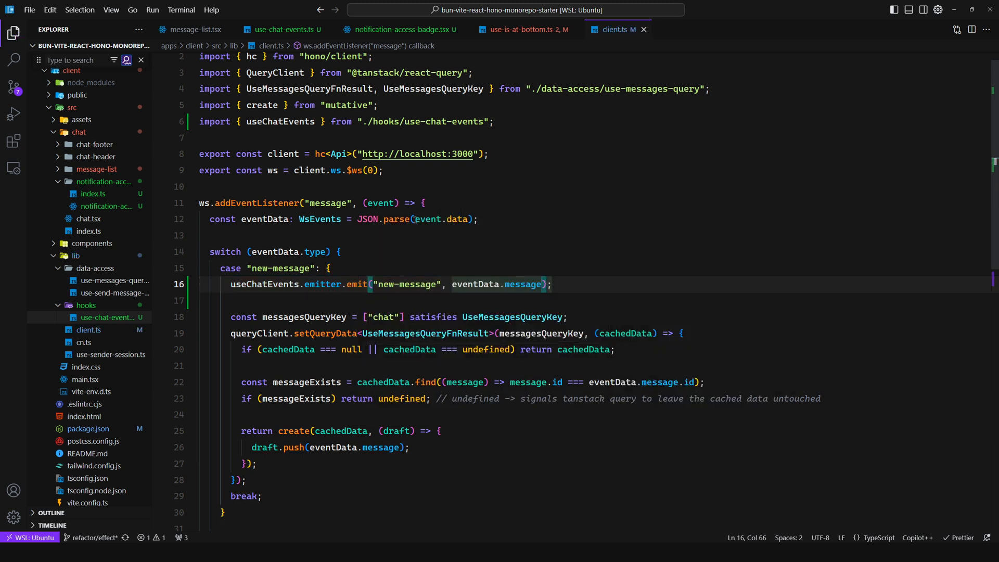
click(400, 29)
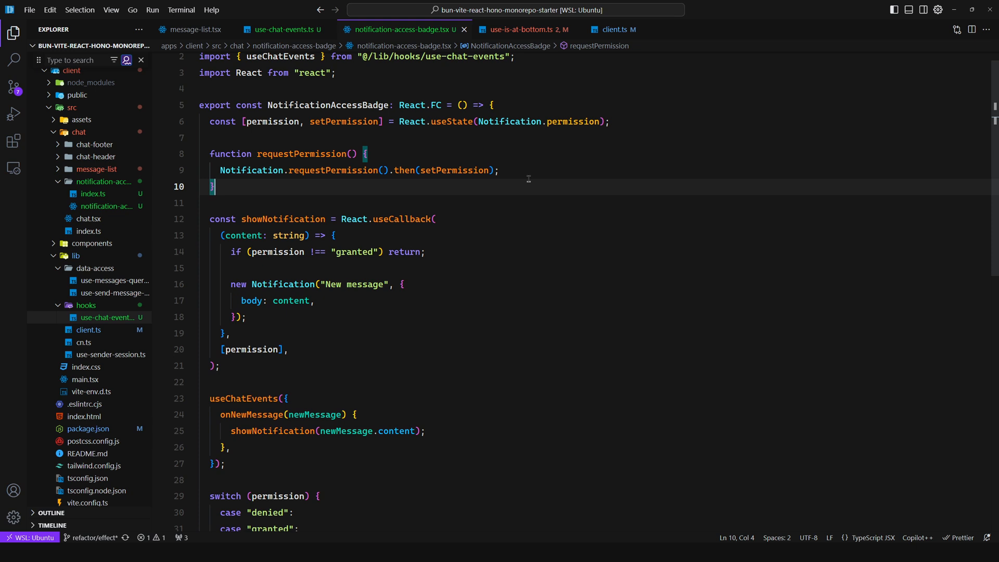
Step: Return to use-chat-events.ts to replace its EventEmitter with an Effect PubSub
click(285, 29)
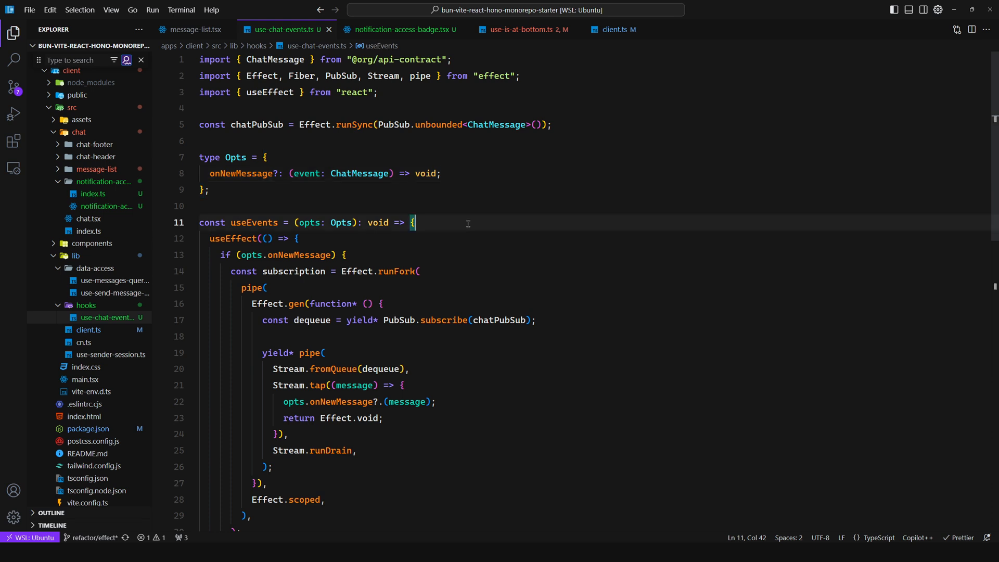
click(553, 124)
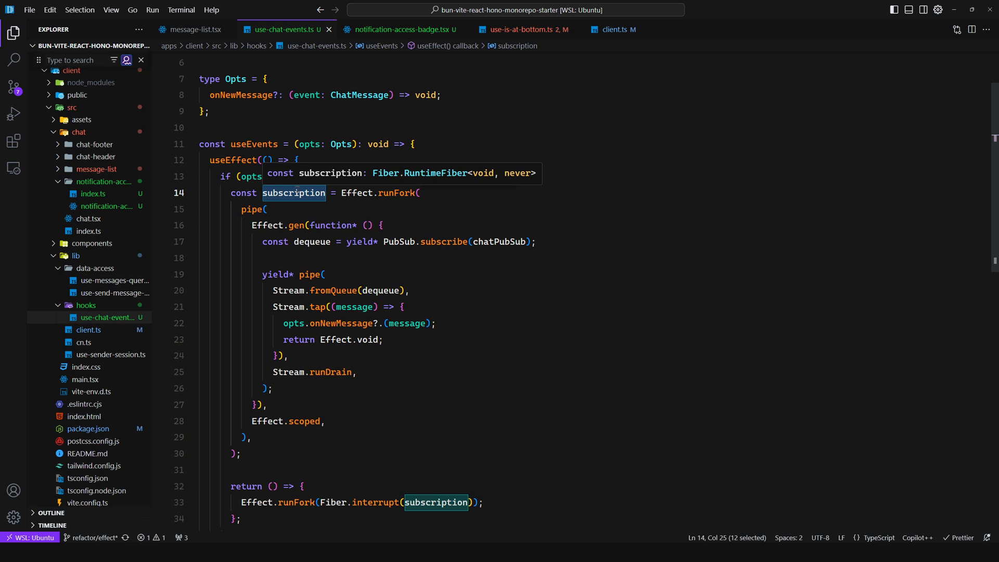
Step: Select the chatPubSub references in the subscription code of use-chat-events.ts
double_click(500, 242)
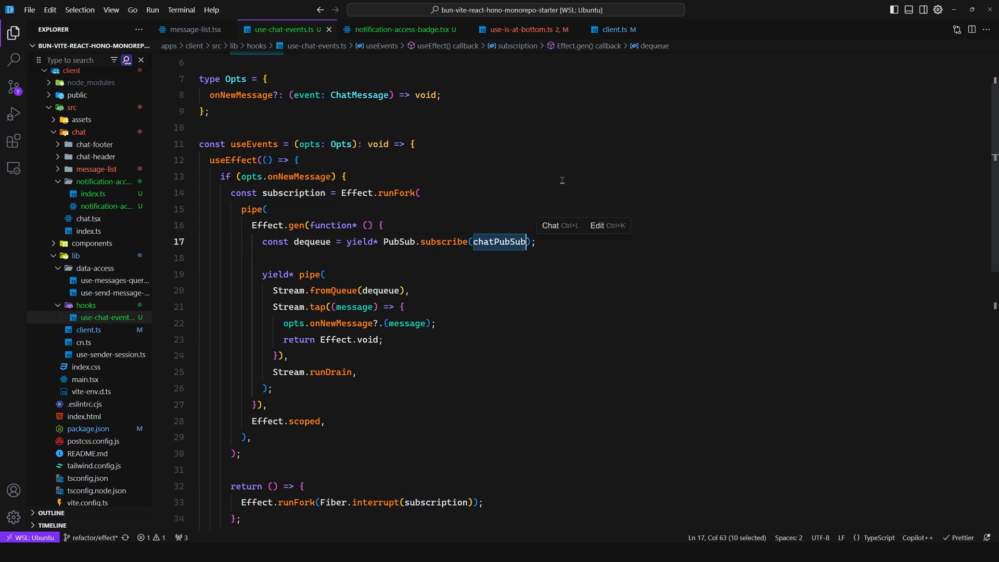
double_click(311, 242)
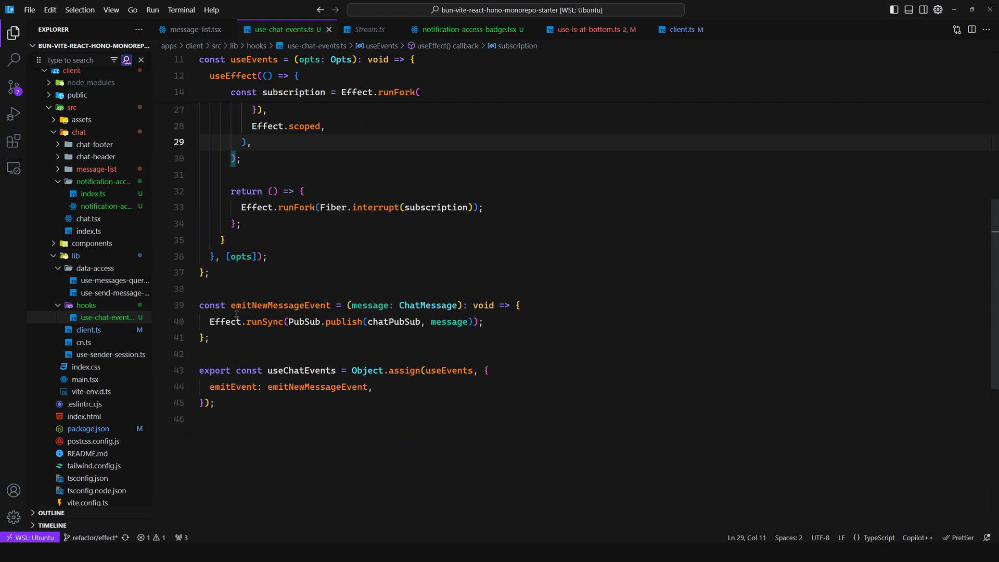
mouse_move(306, 322)
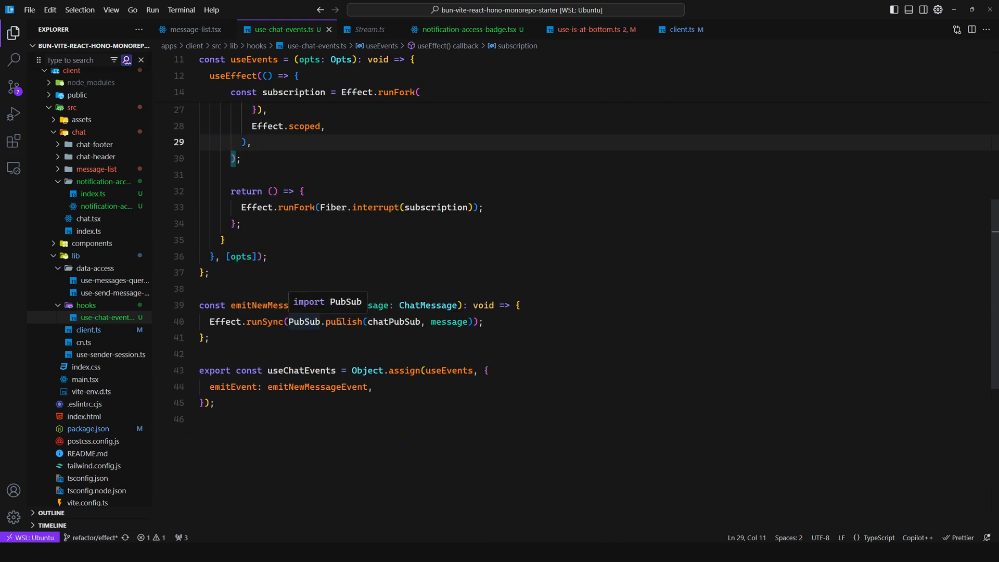
Step: Rename the emitEvent export to emitNewMessageEvent, check client.ts, then show use-is-at-bottom.ts
double_click(395, 322)
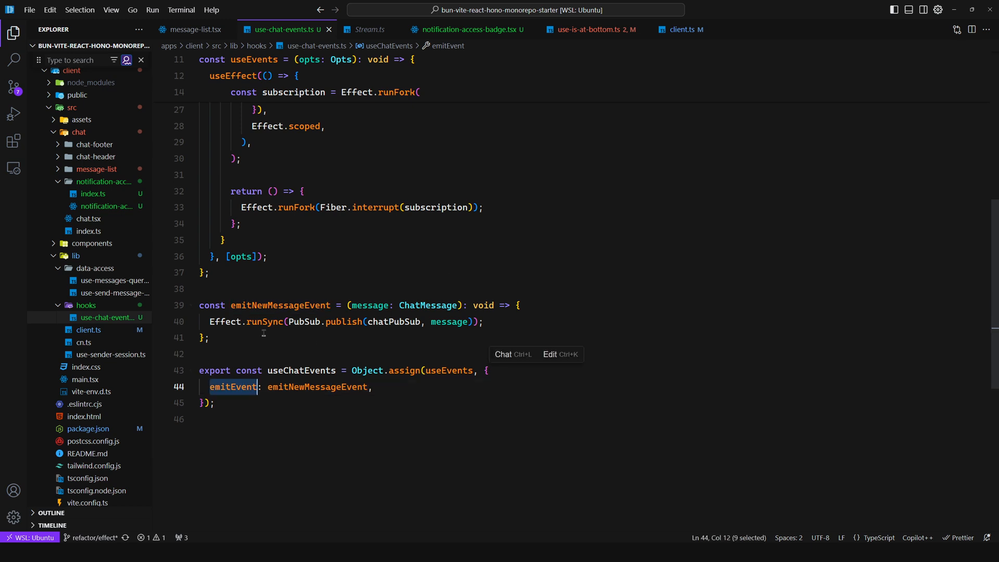
text(emitNewMessageEvent)
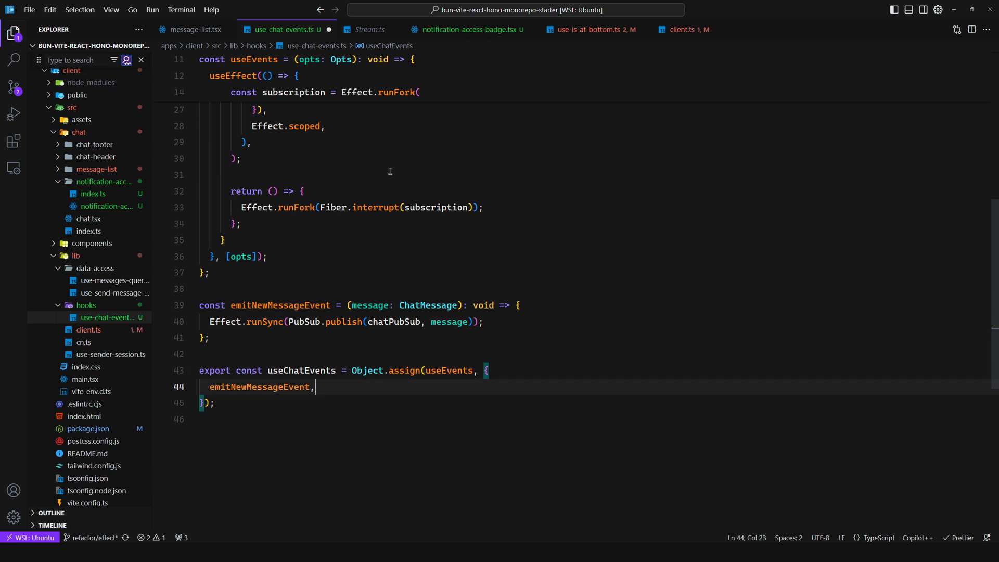
click(680, 29)
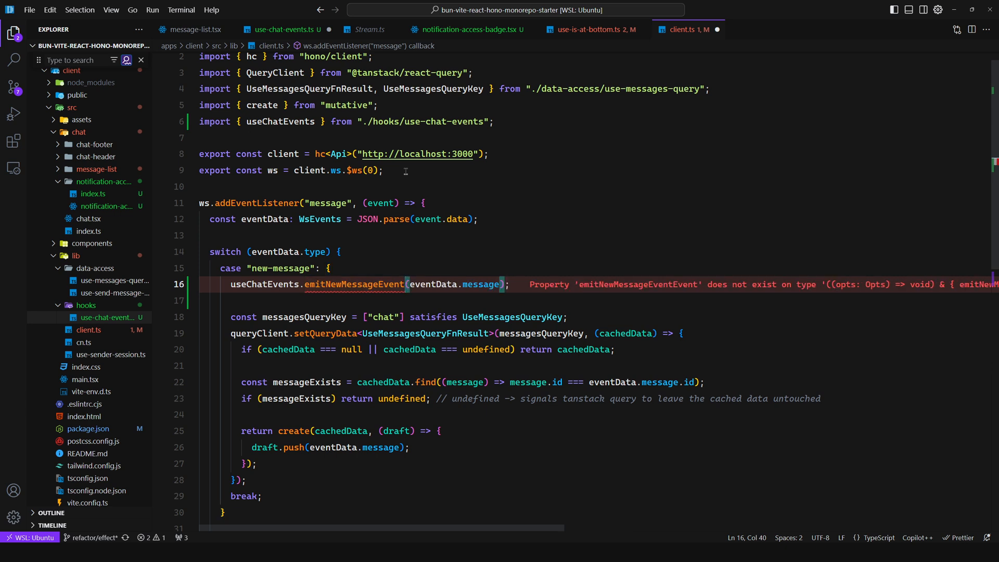
click(581, 29)
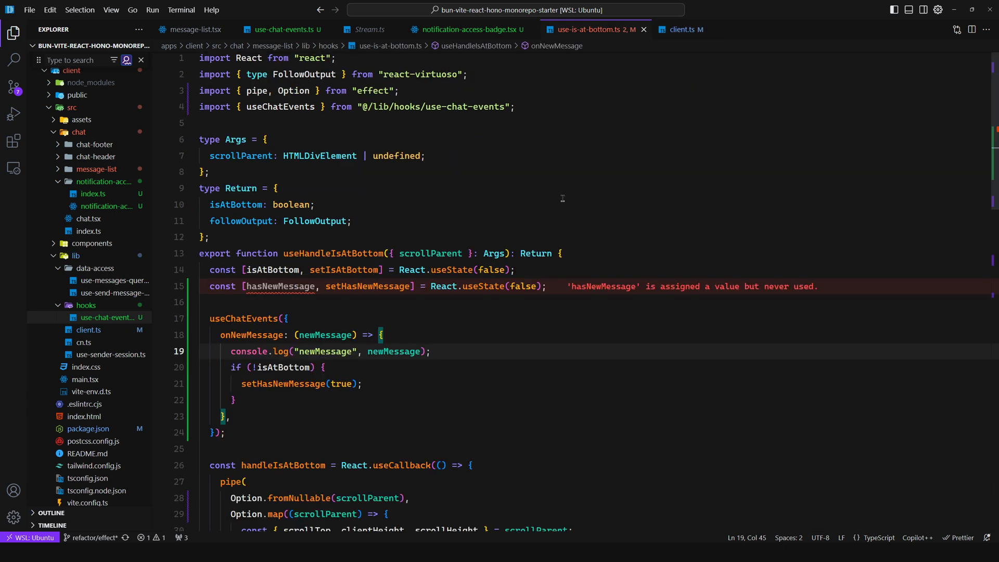